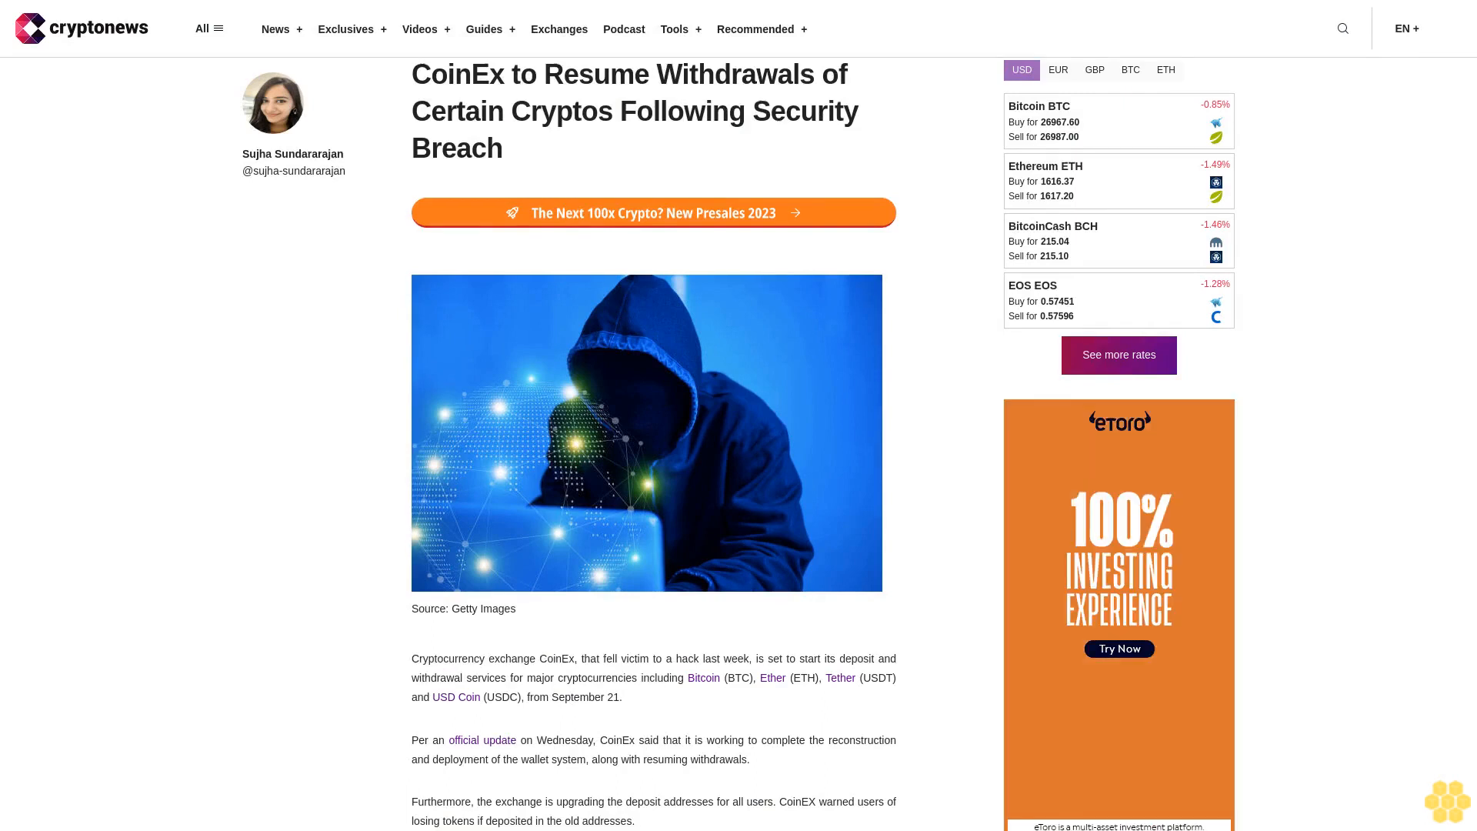
scroll("down", 3)
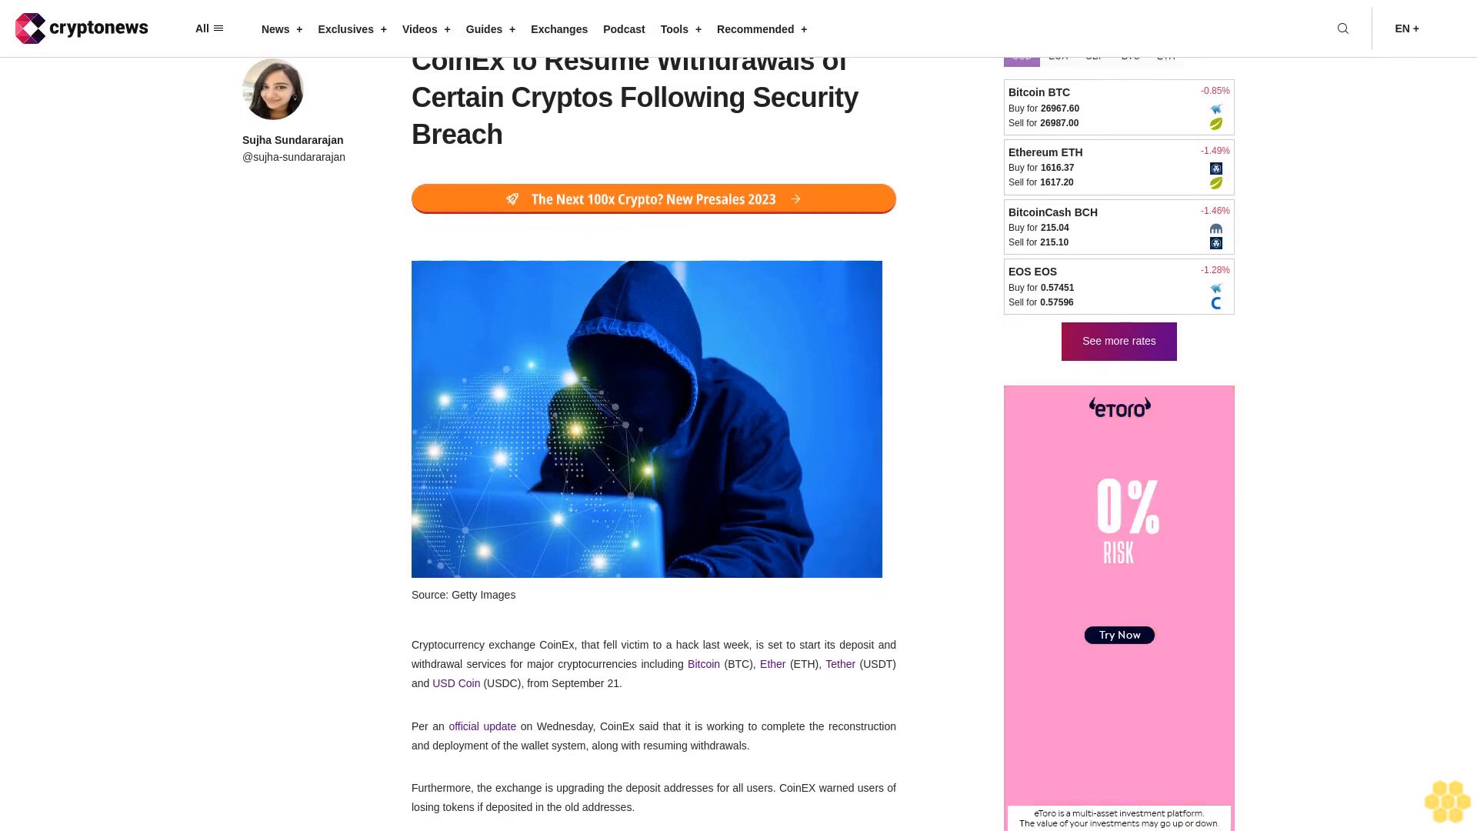
scroll("down", 3)
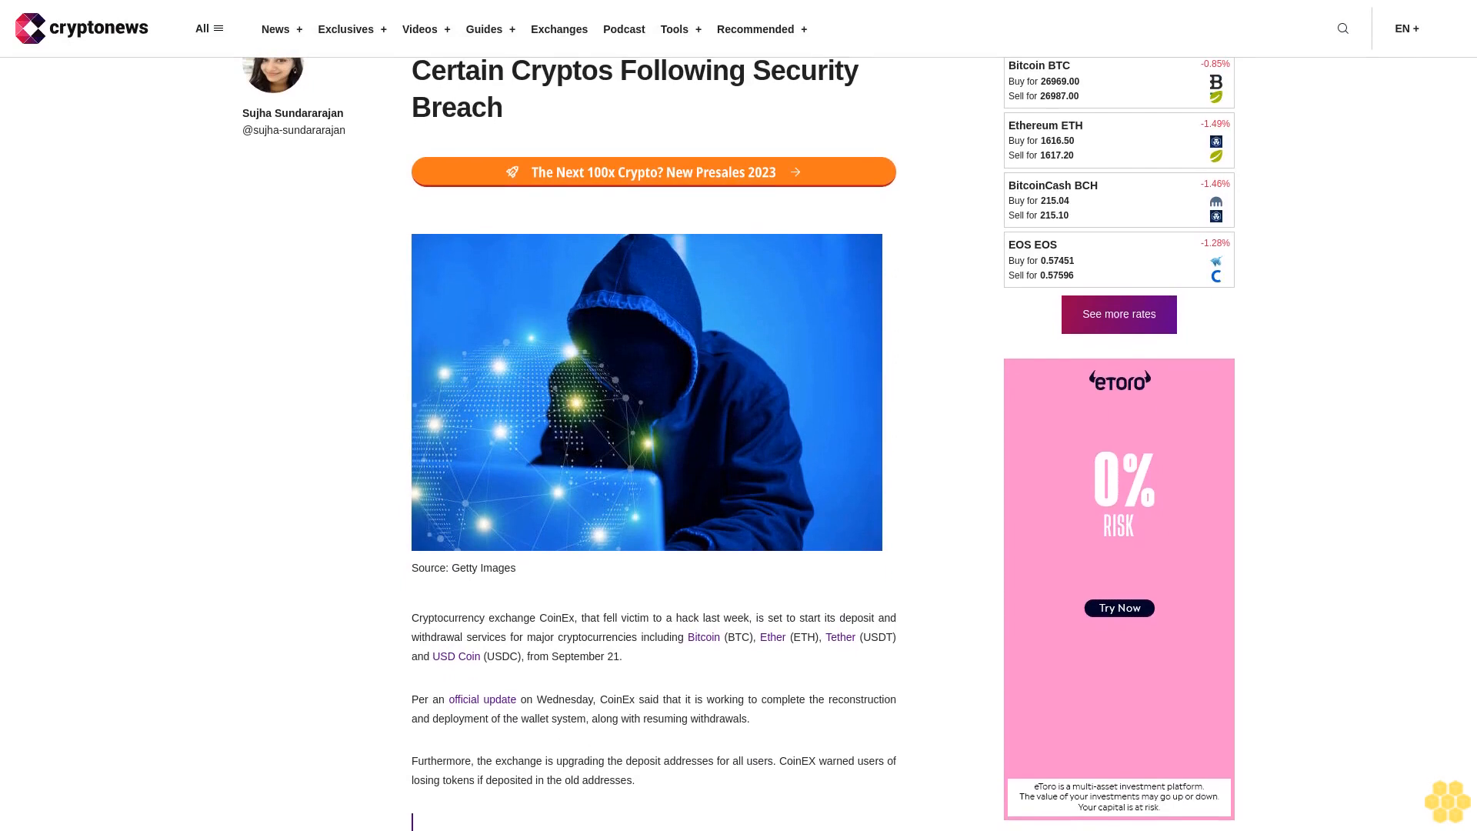
scroll("down", 3)
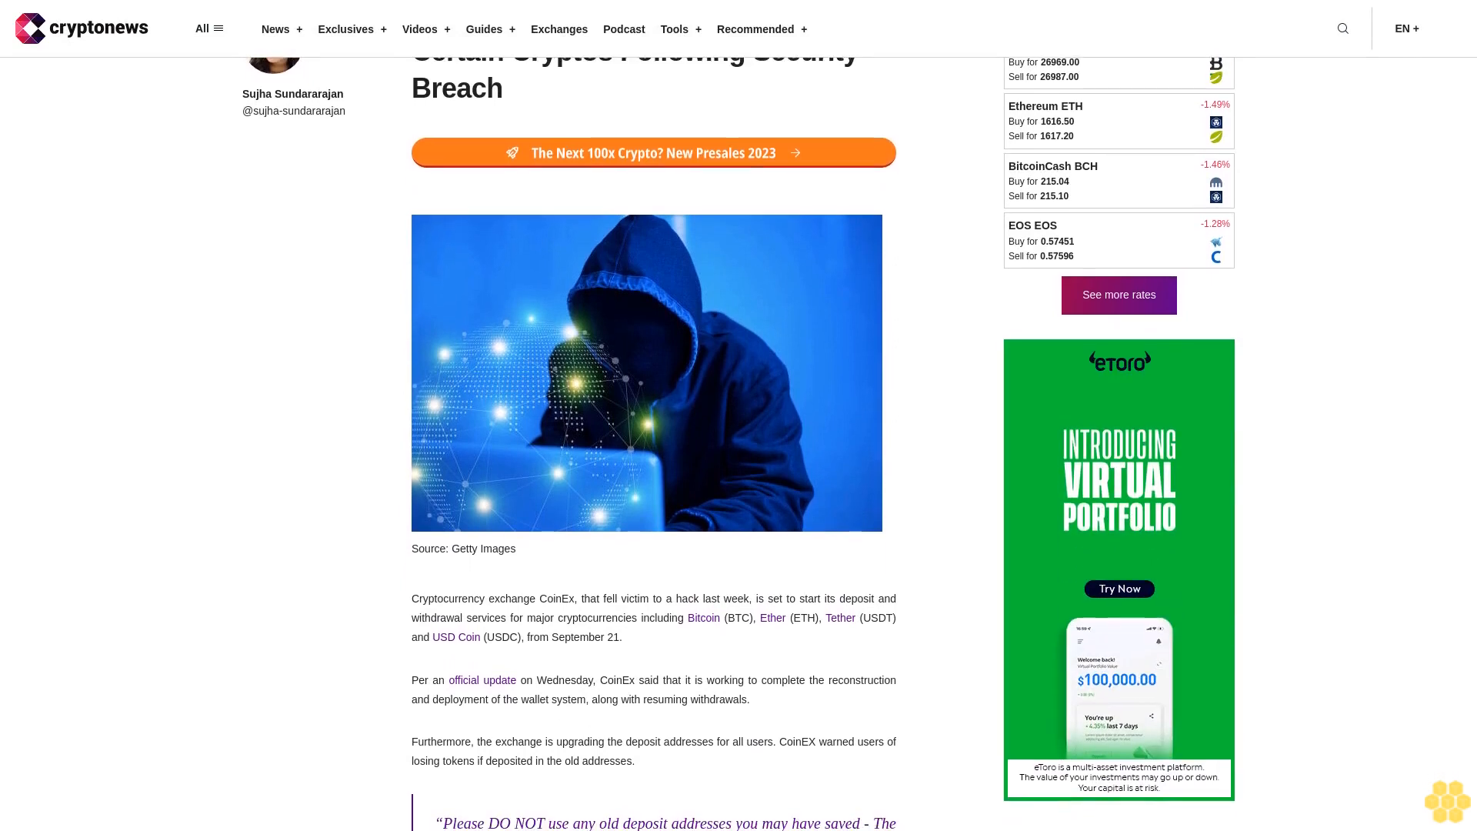
scroll("down", 3)
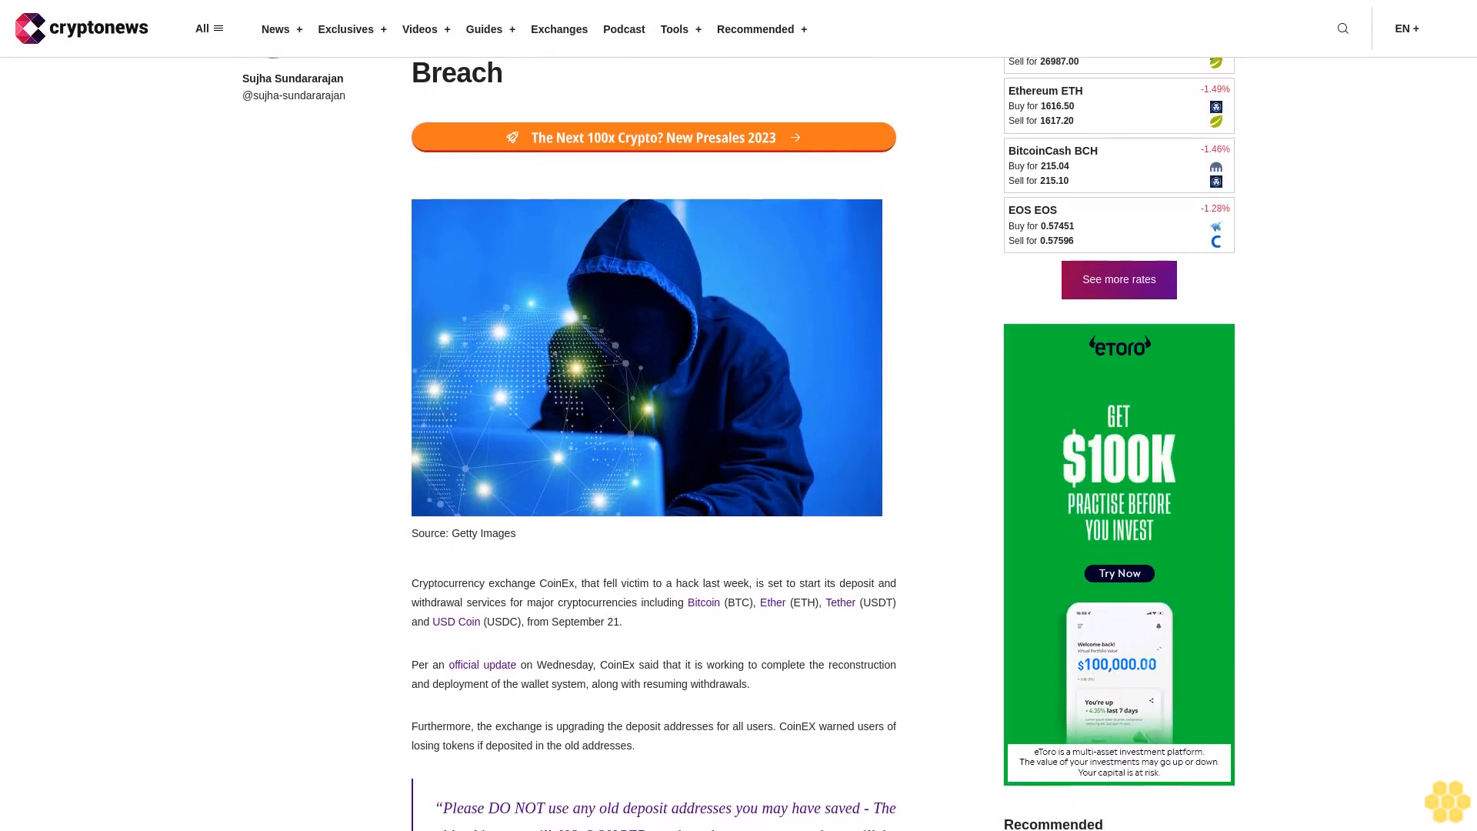
scroll("down", 3)
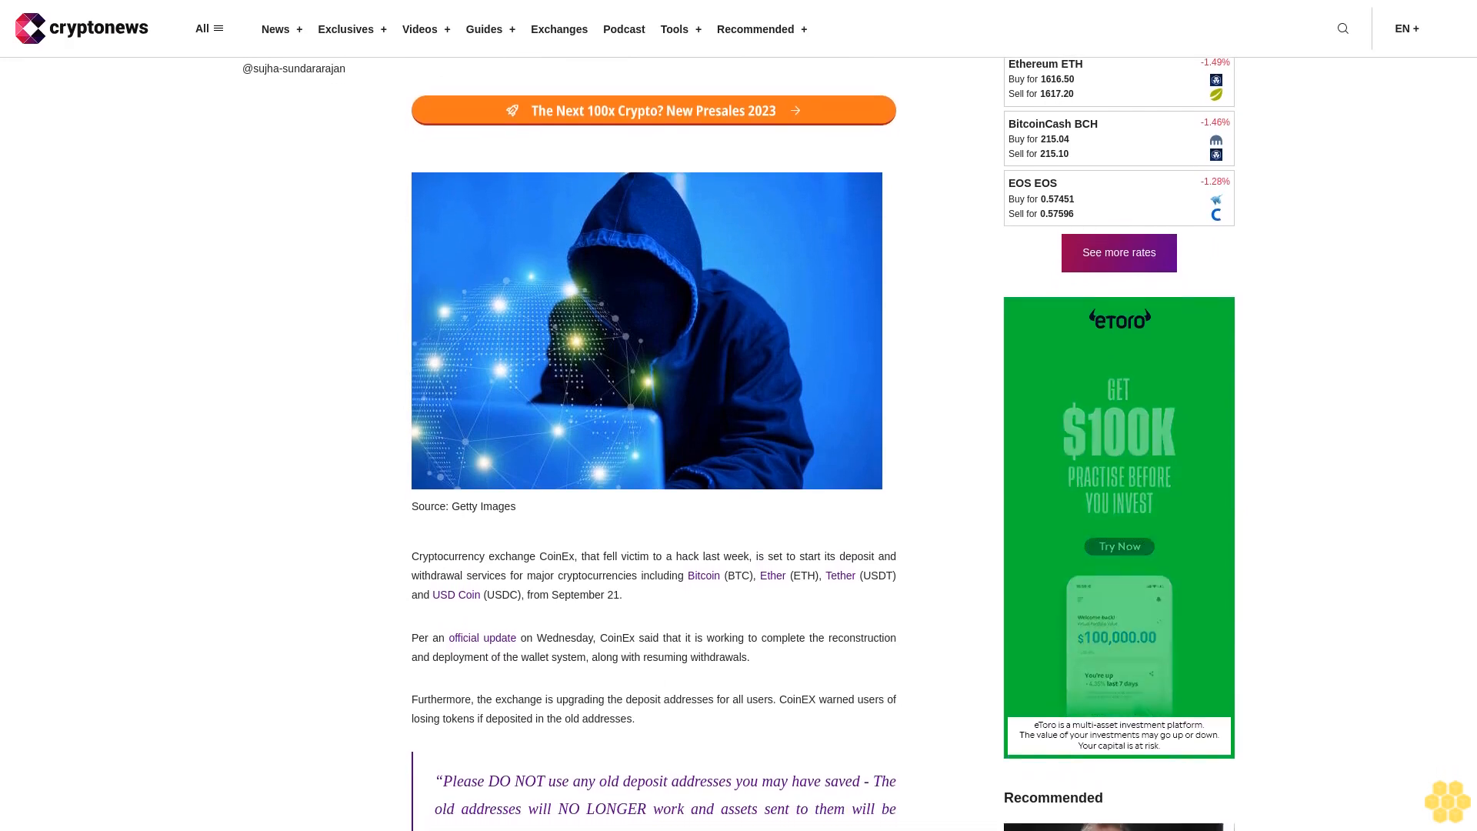
scroll("down", 3)
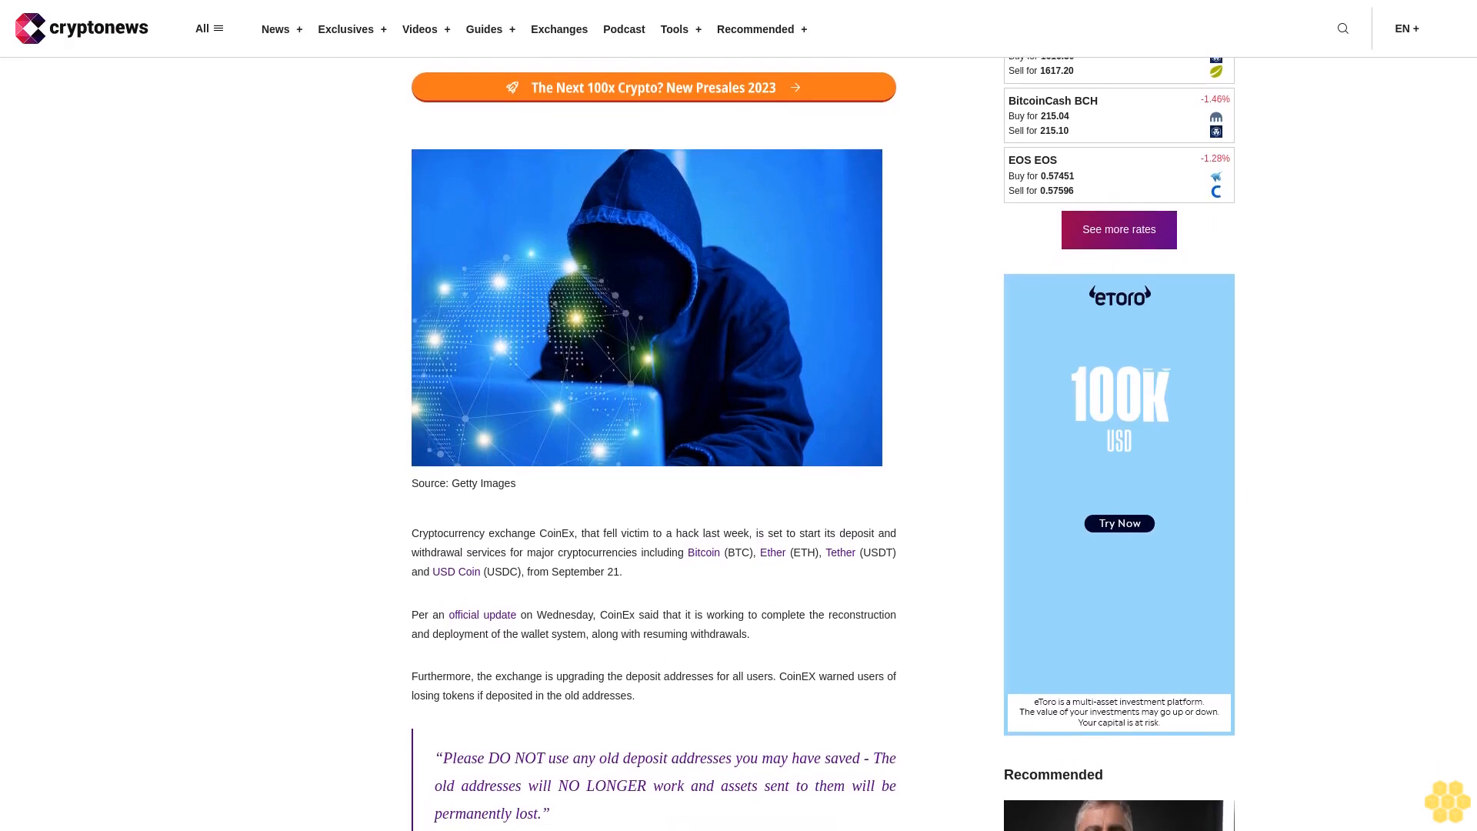
scroll("down", 3)
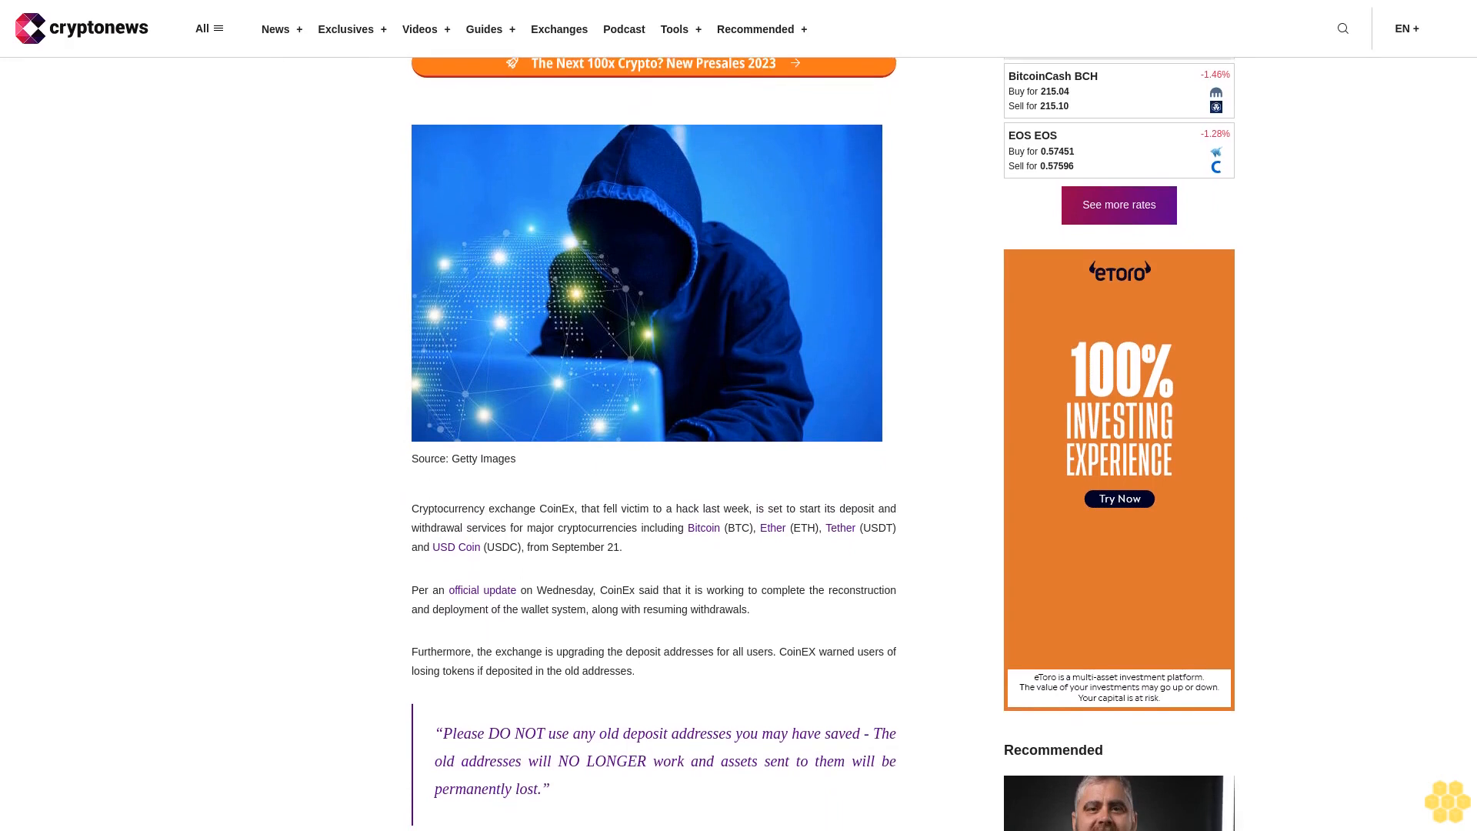
scroll("down", 3)
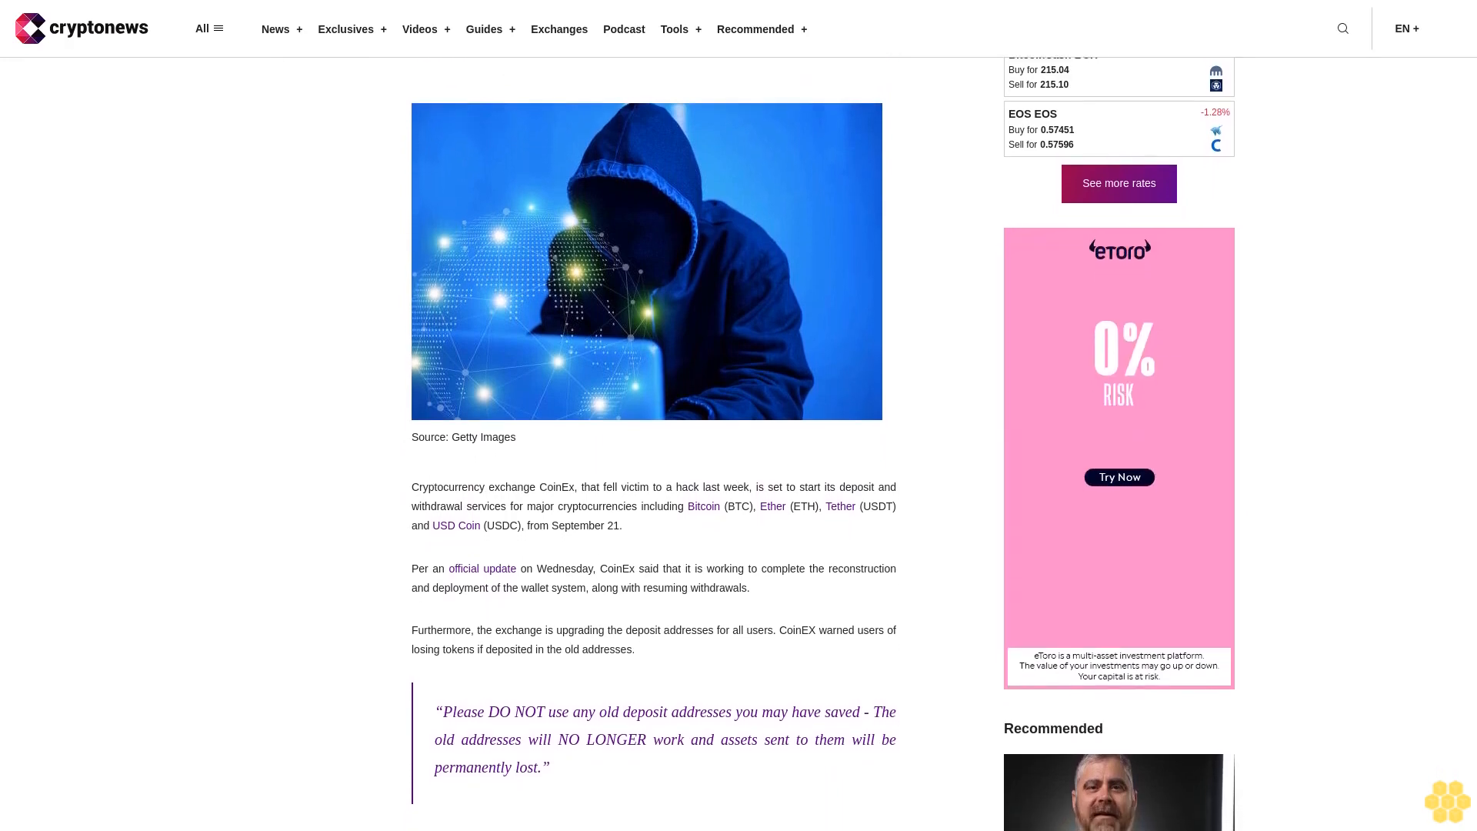
scroll("down", 3)
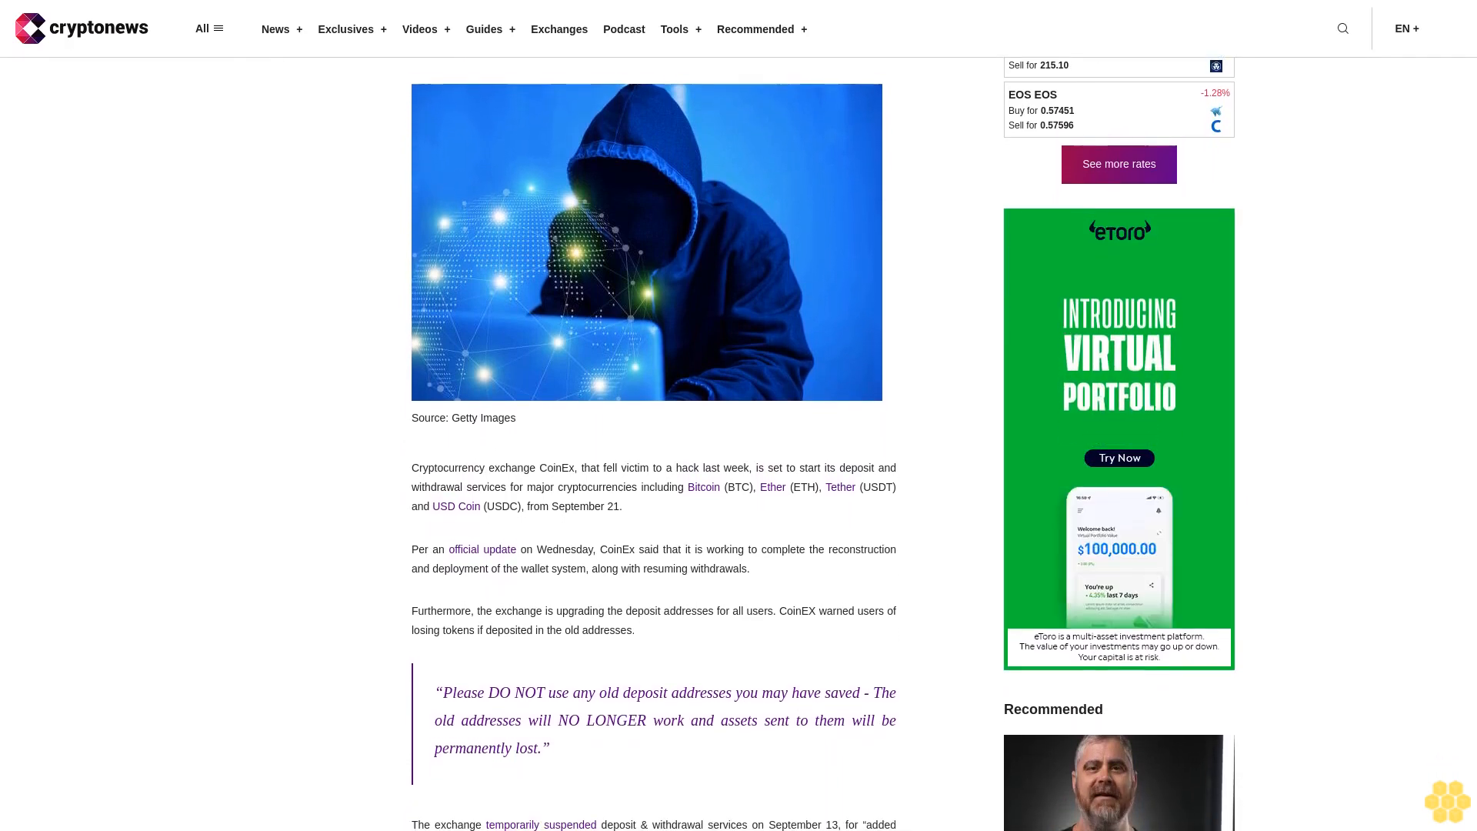
scroll("down", 3)
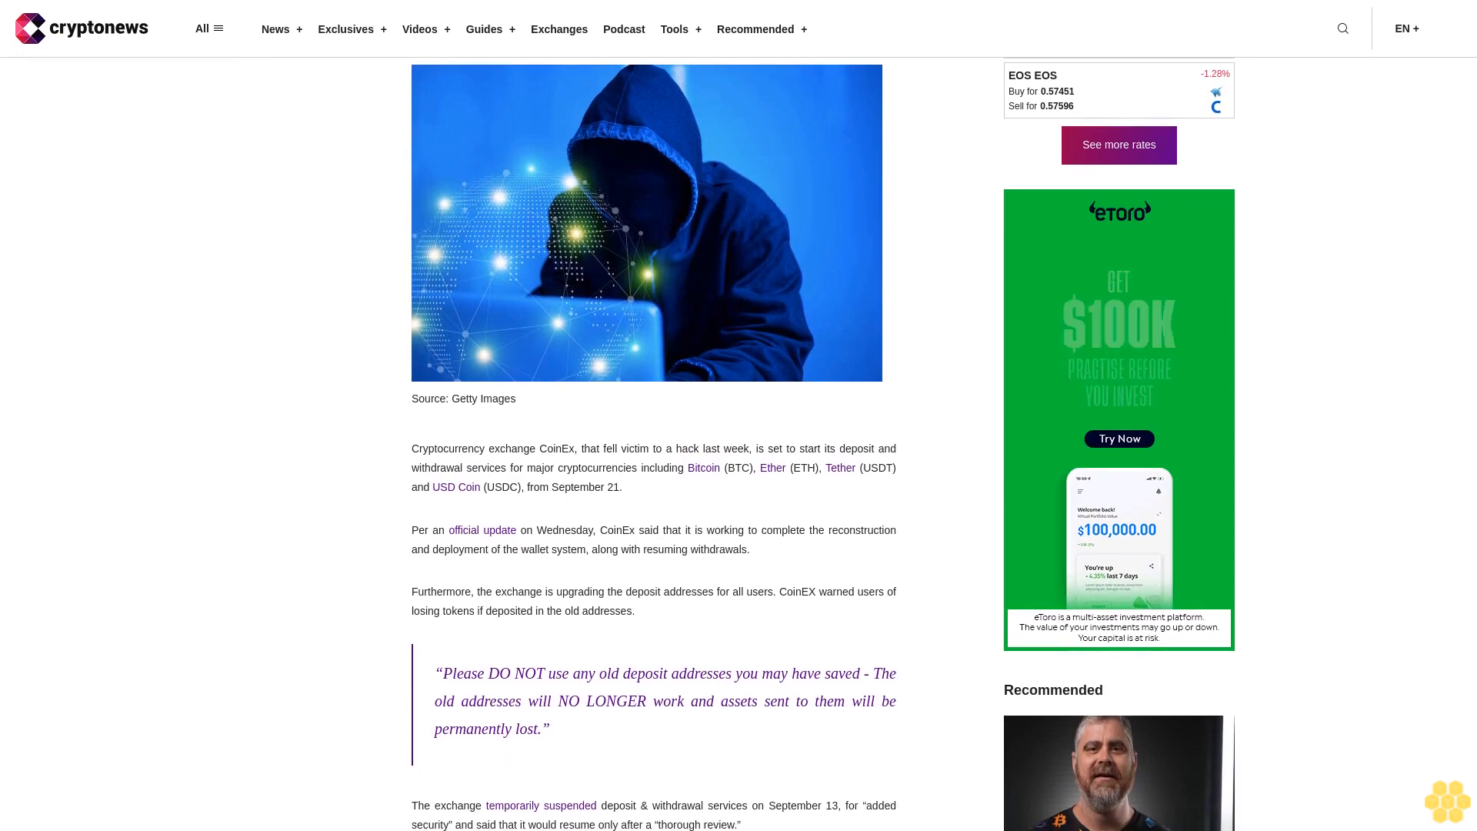
scroll("down", 3)
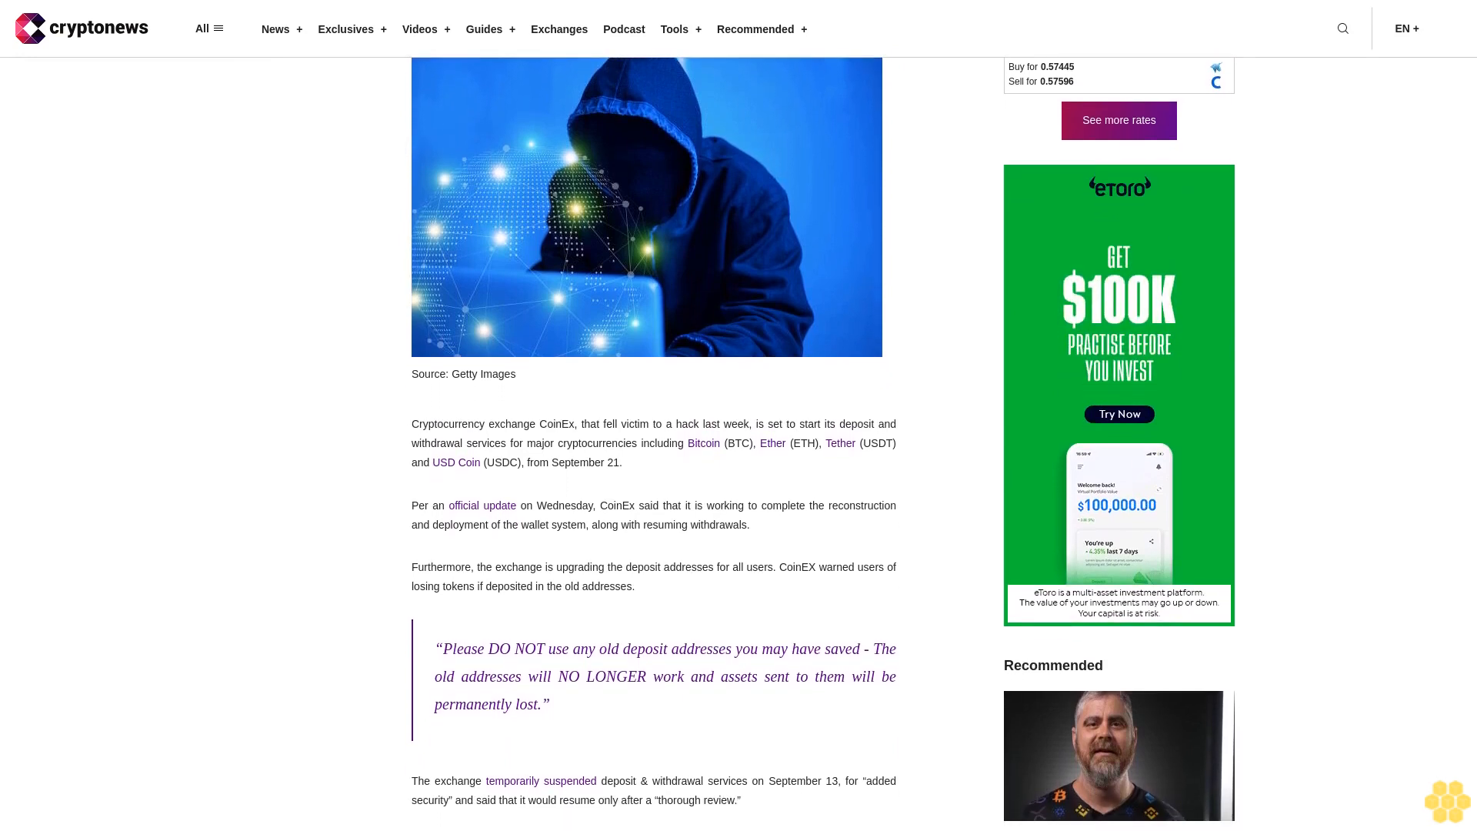
scroll("down", 3)
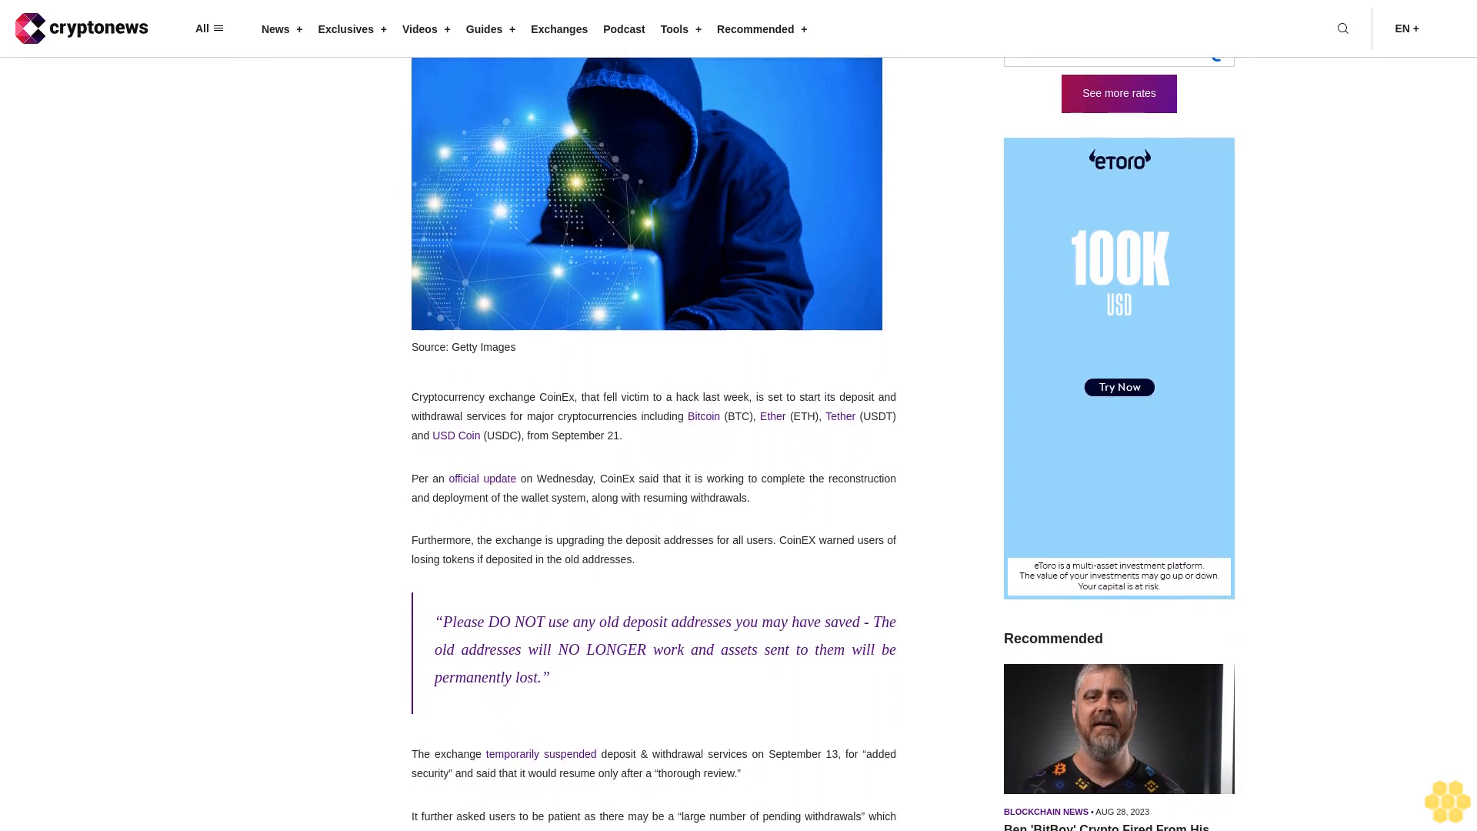
scroll("down", 3)
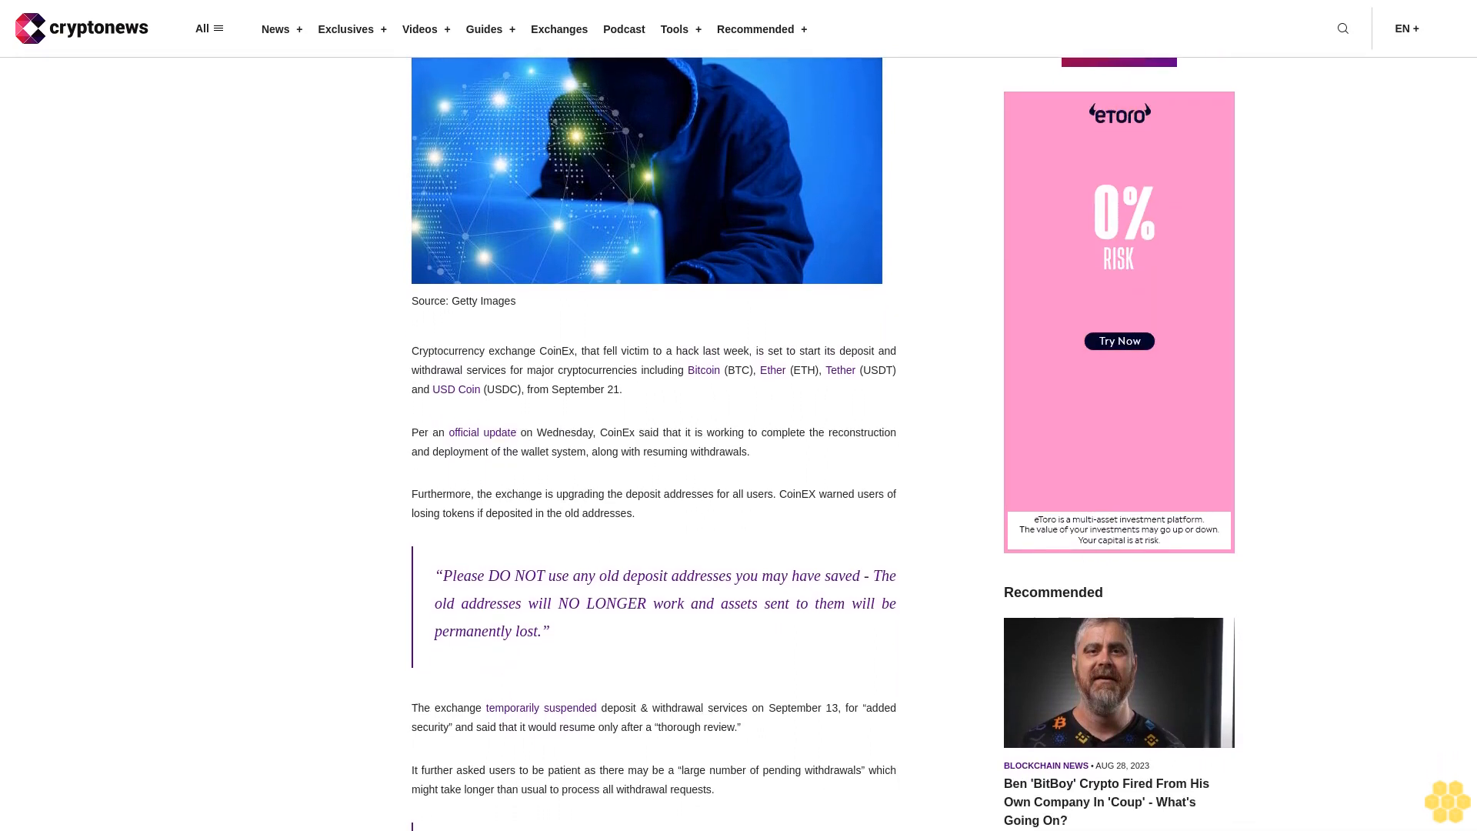
scroll("down", 3)
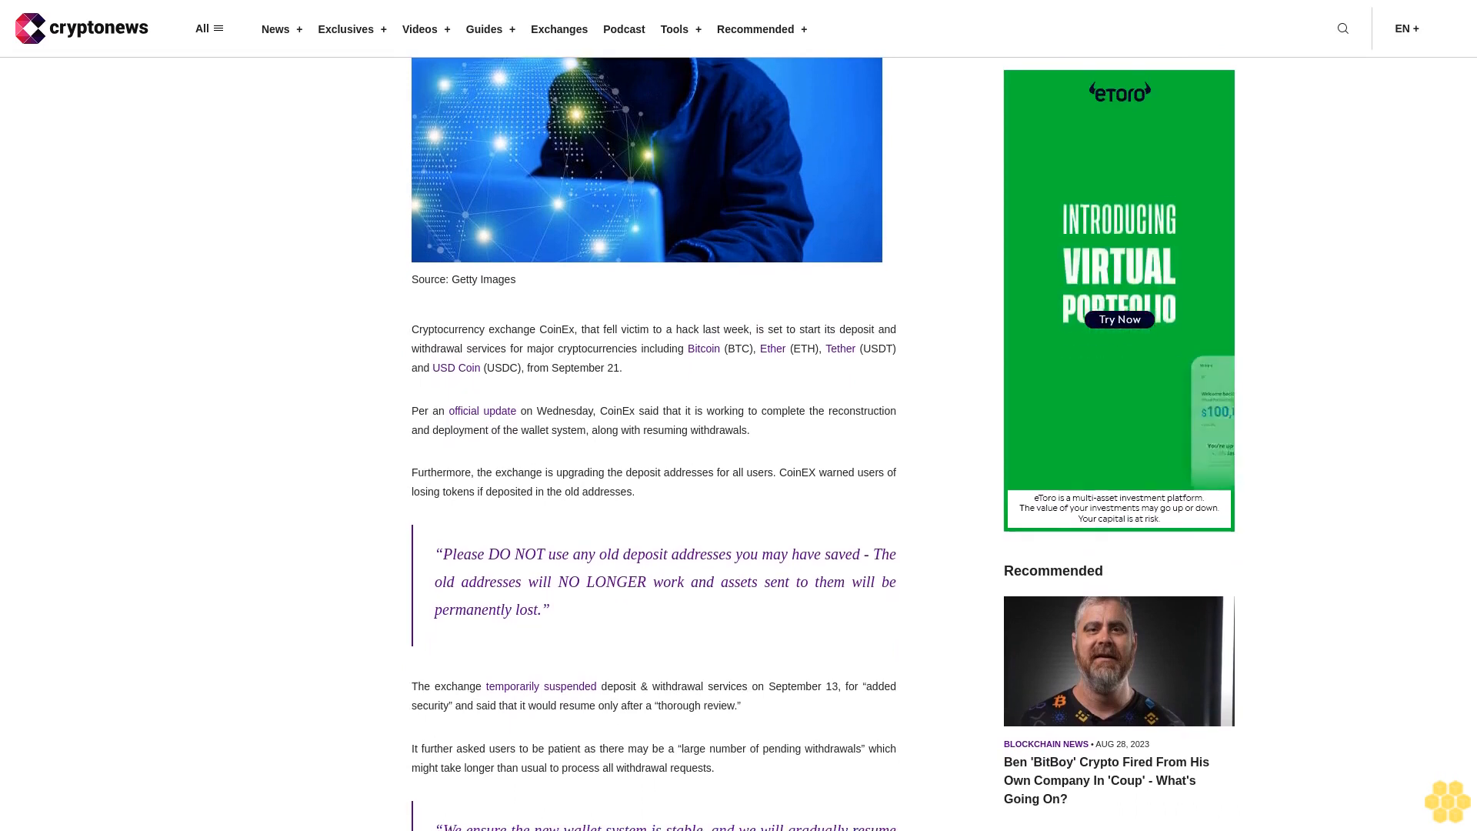
scroll("down", 3)
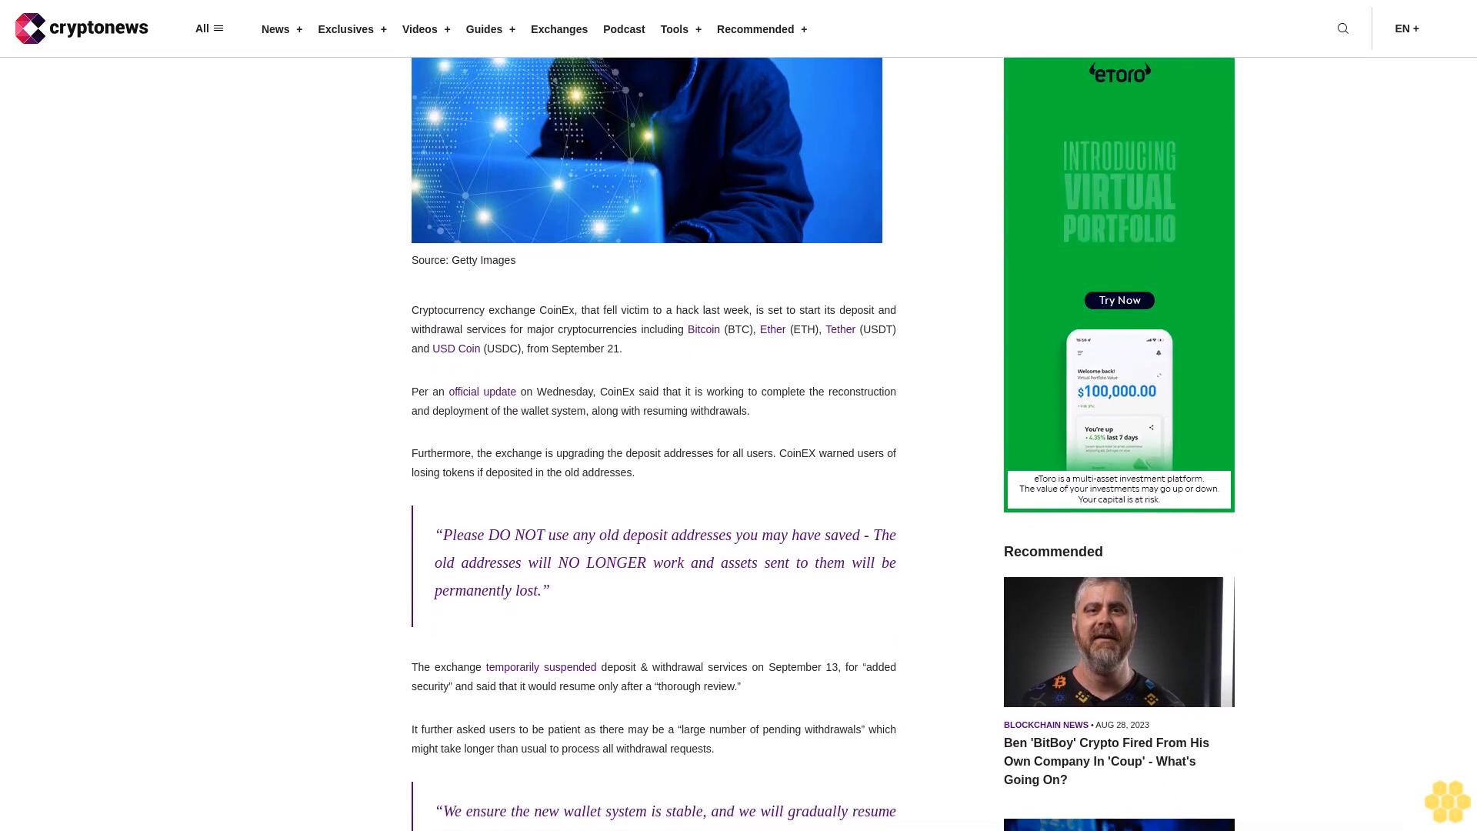
scroll("down", 3)
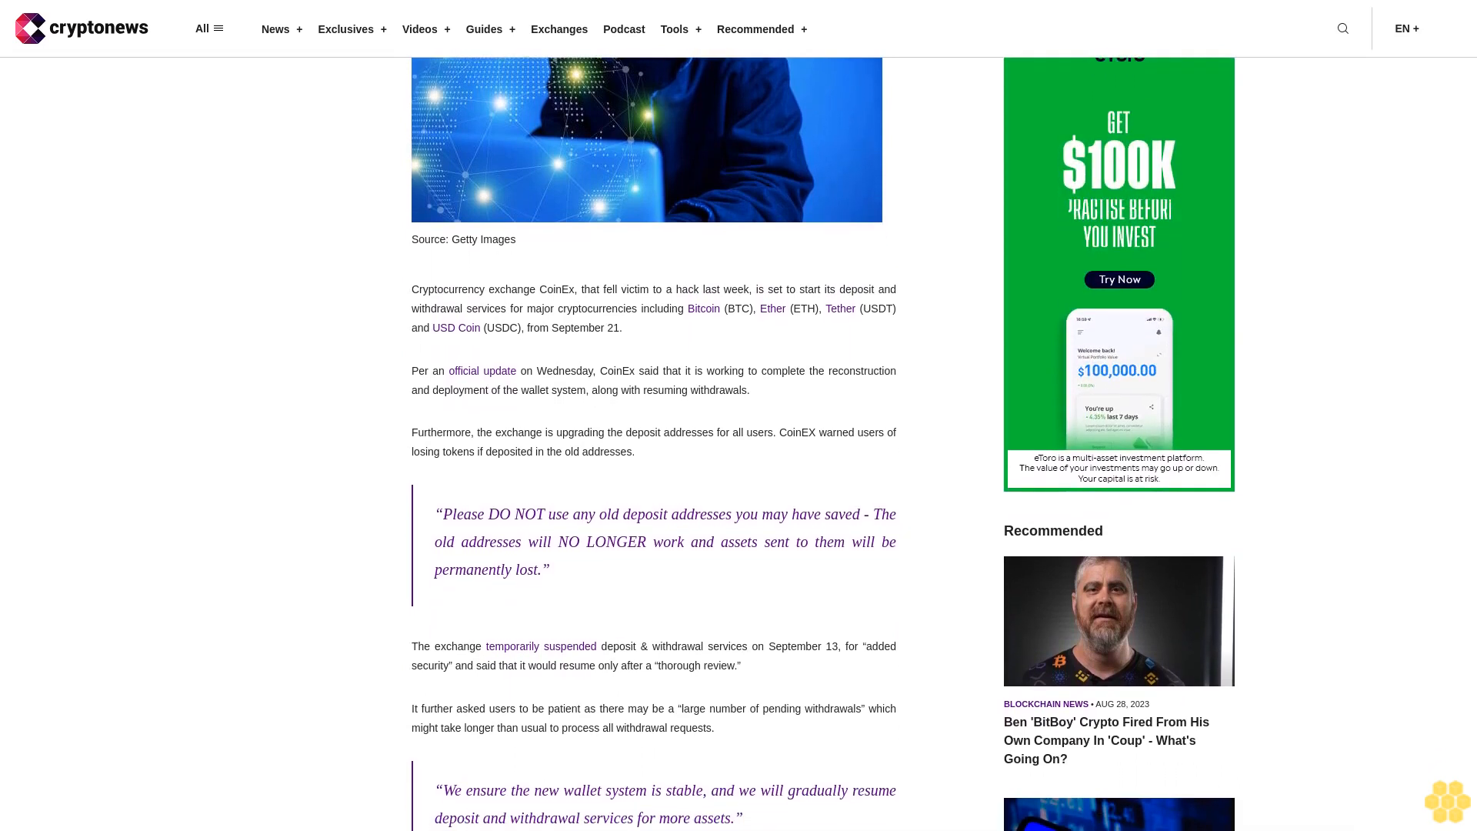
scroll("down", 3)
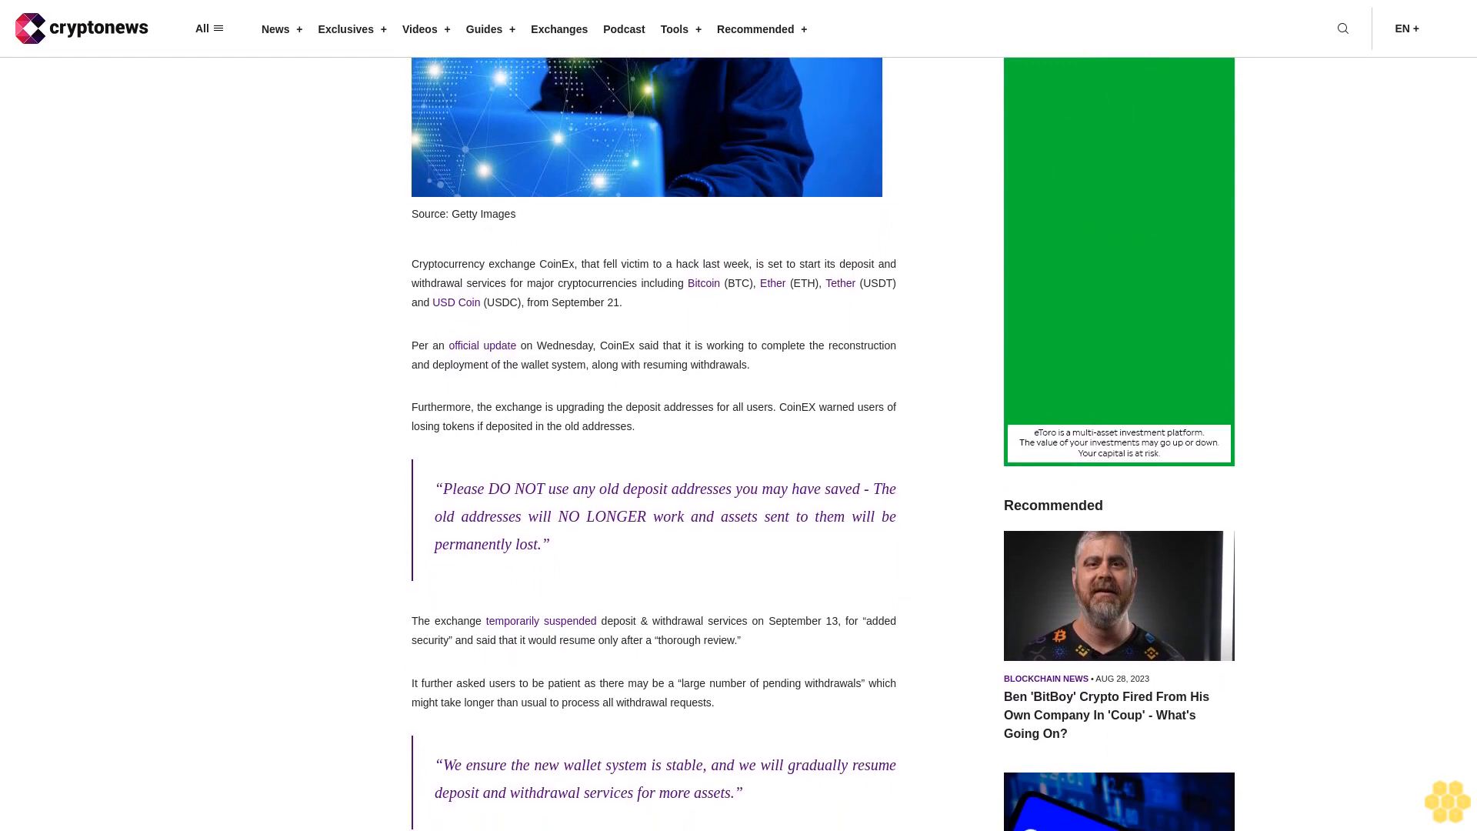
scroll("down", 3)
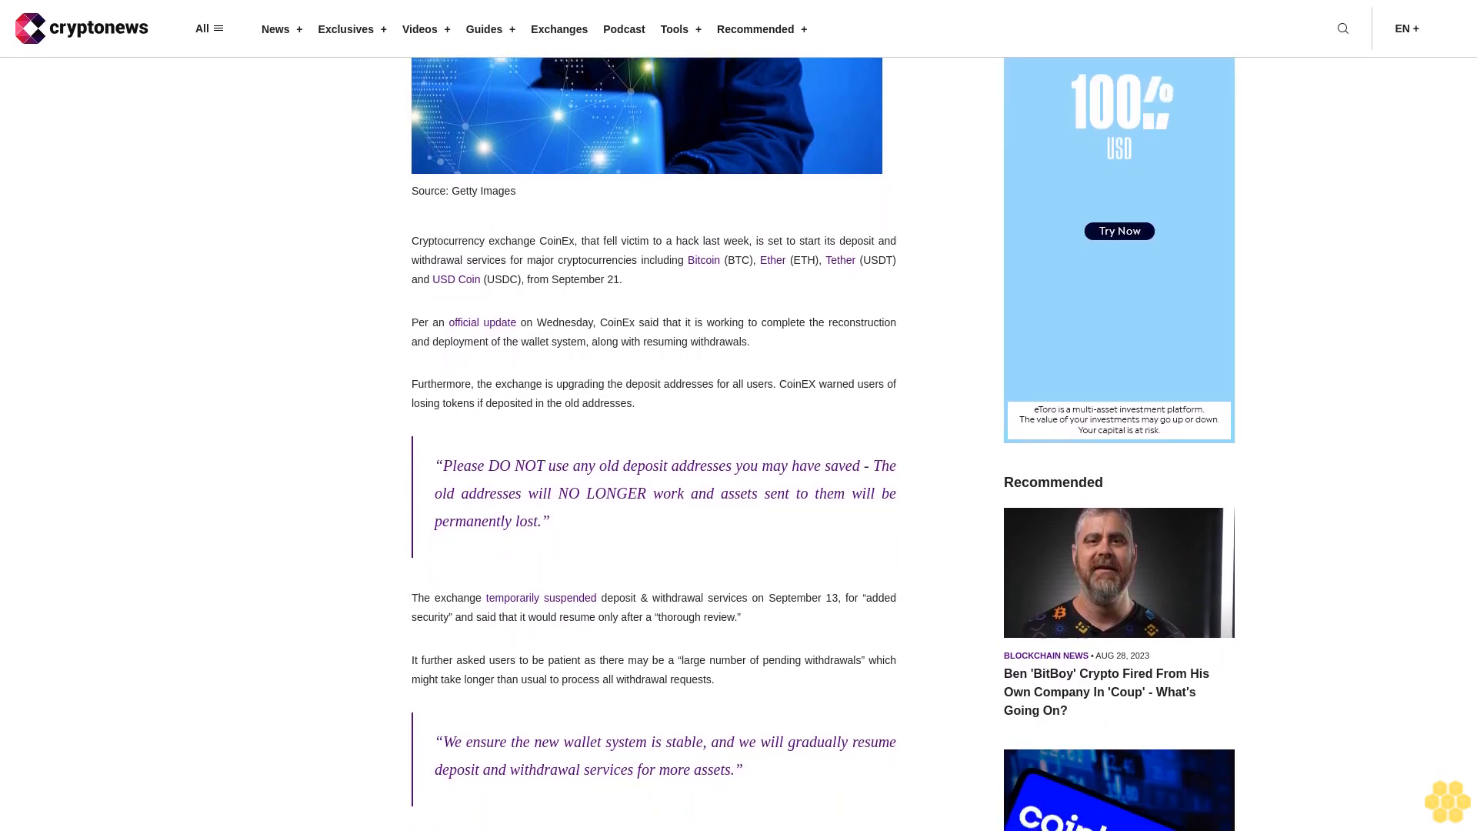
scroll("down", 3)
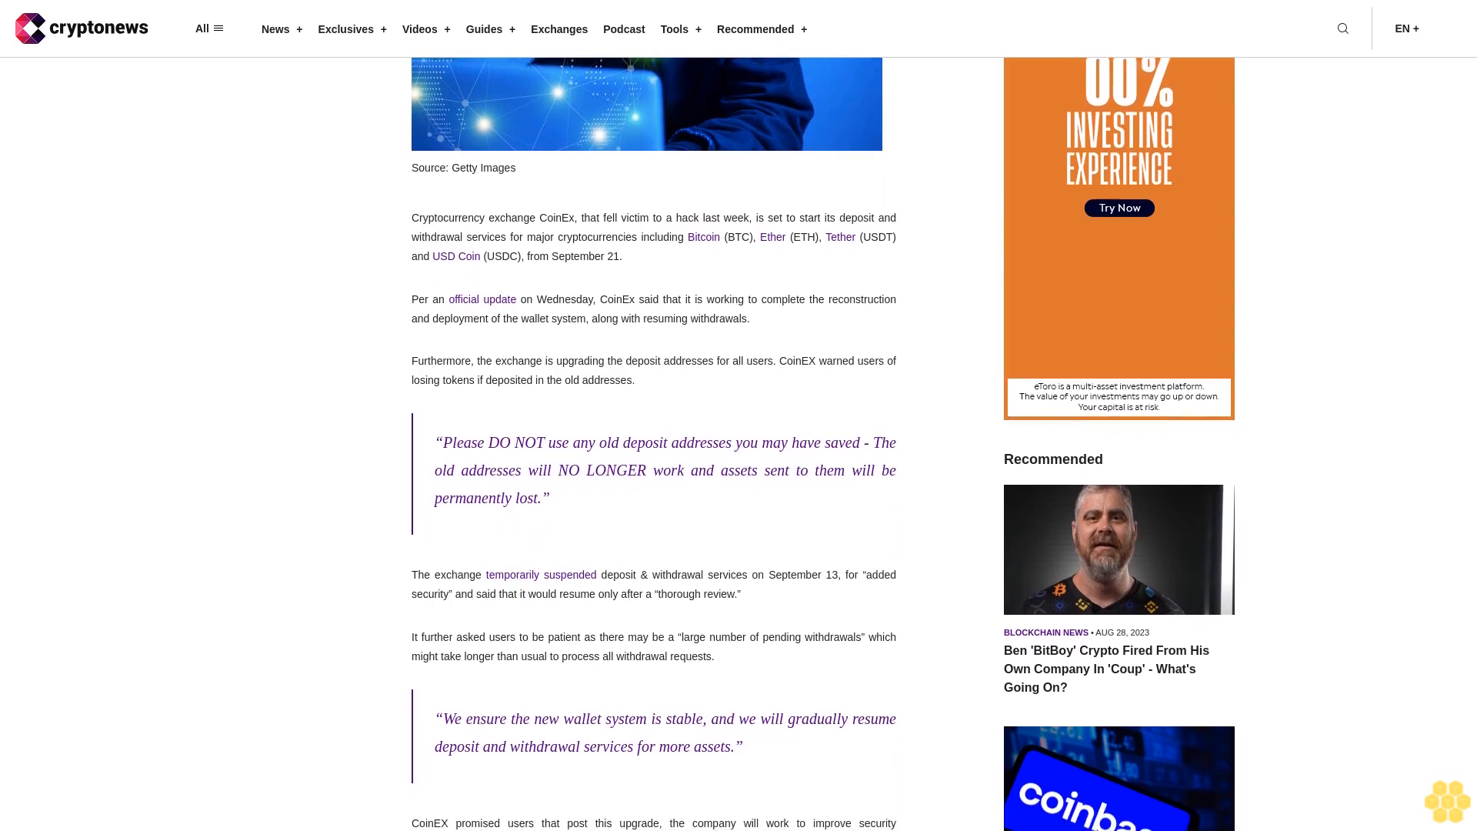
scroll("down", 3)
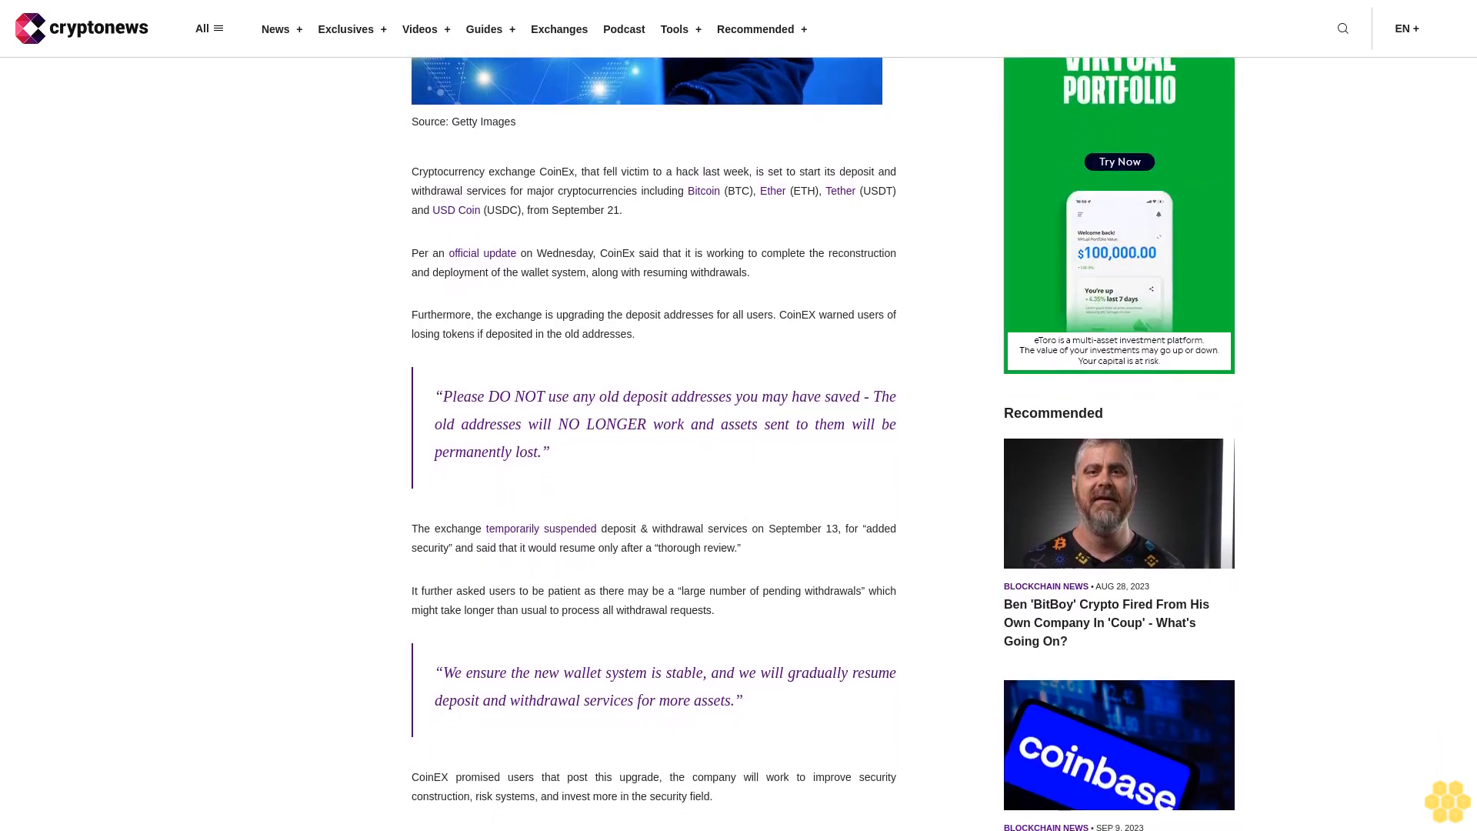
scroll("down", 3)
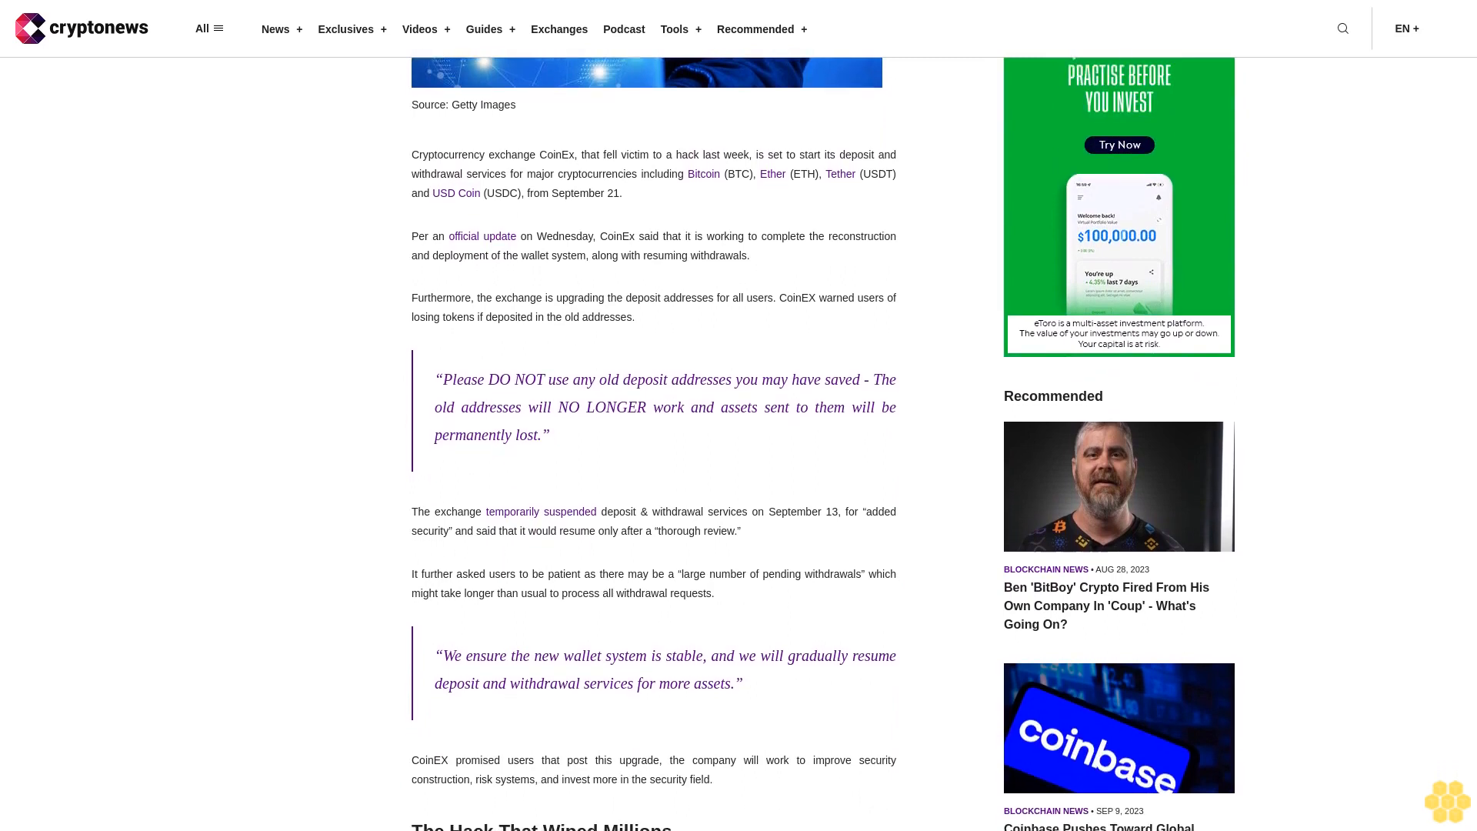
scroll("down", 3)
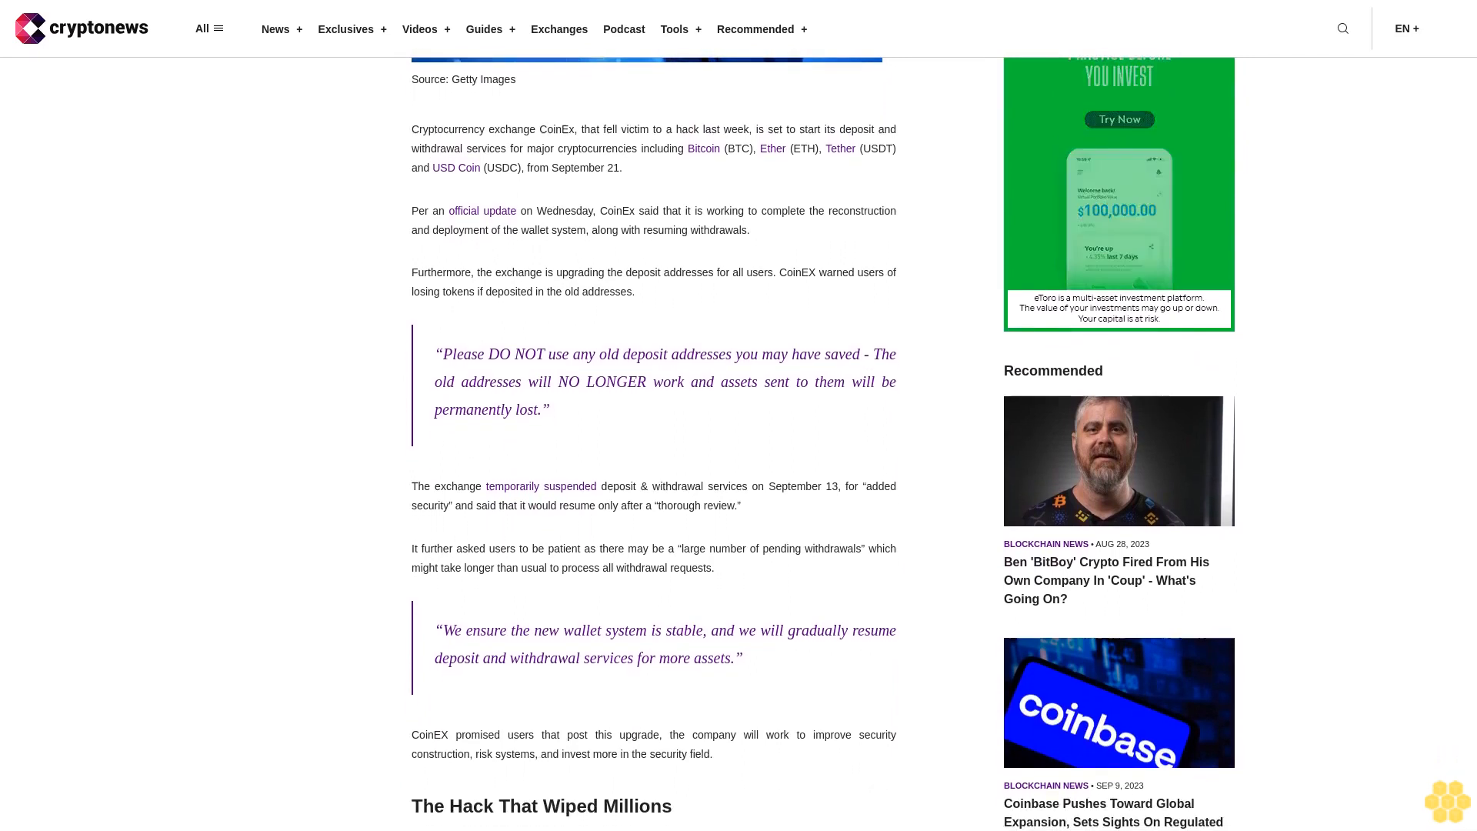
scroll("down", 3)
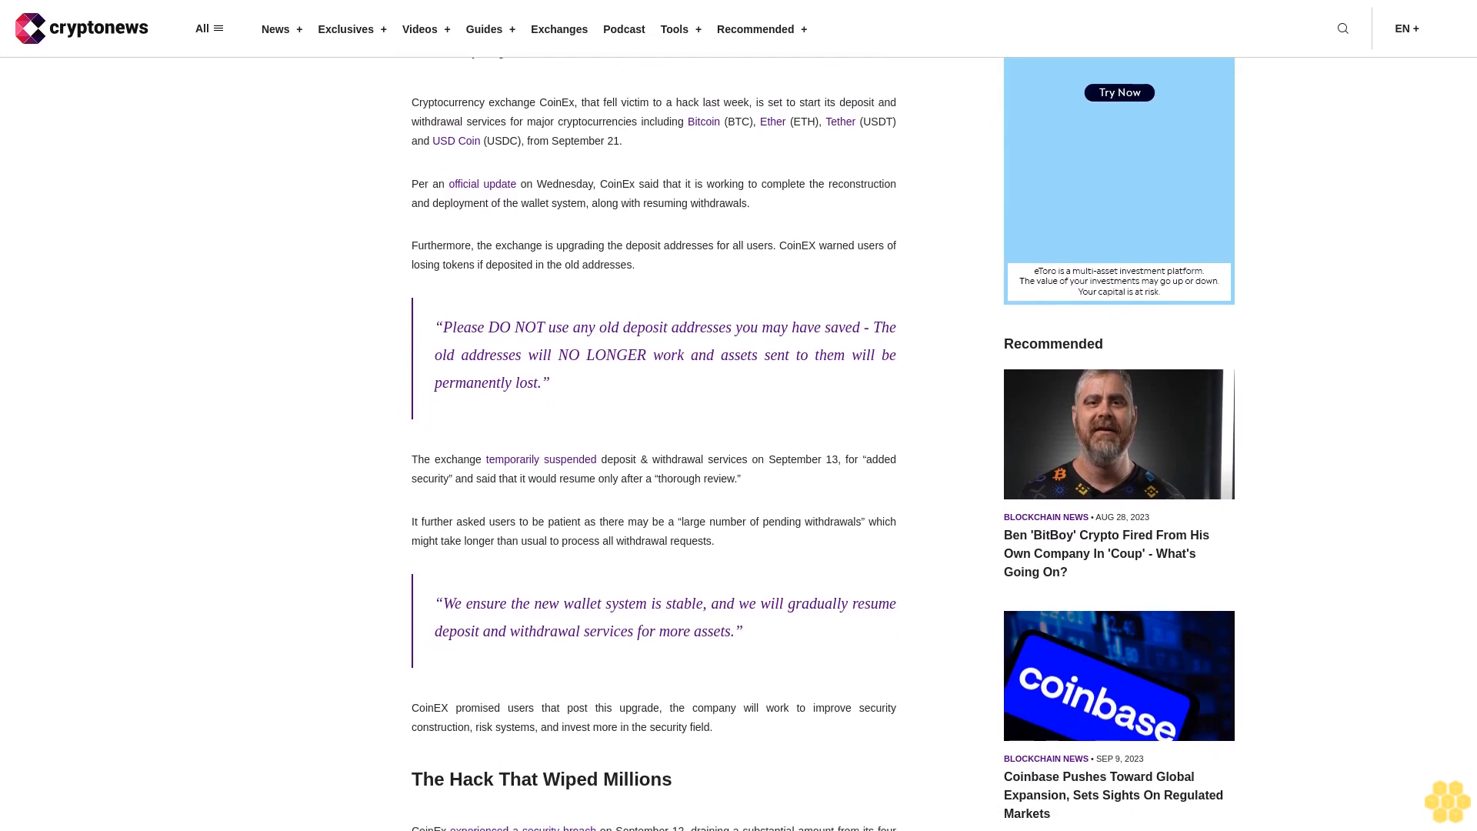
scroll("down", 3)
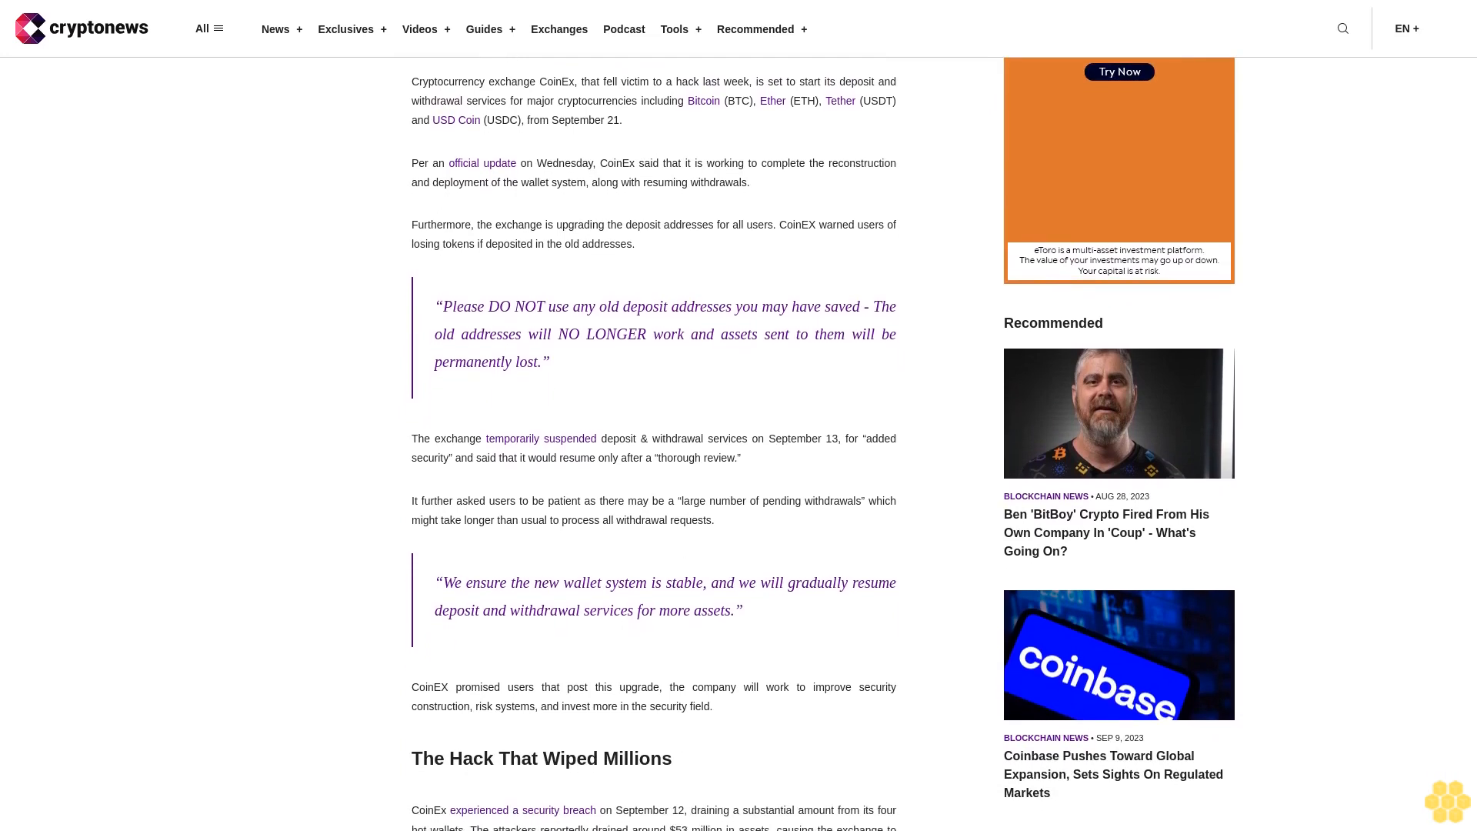
scroll("down", 3)
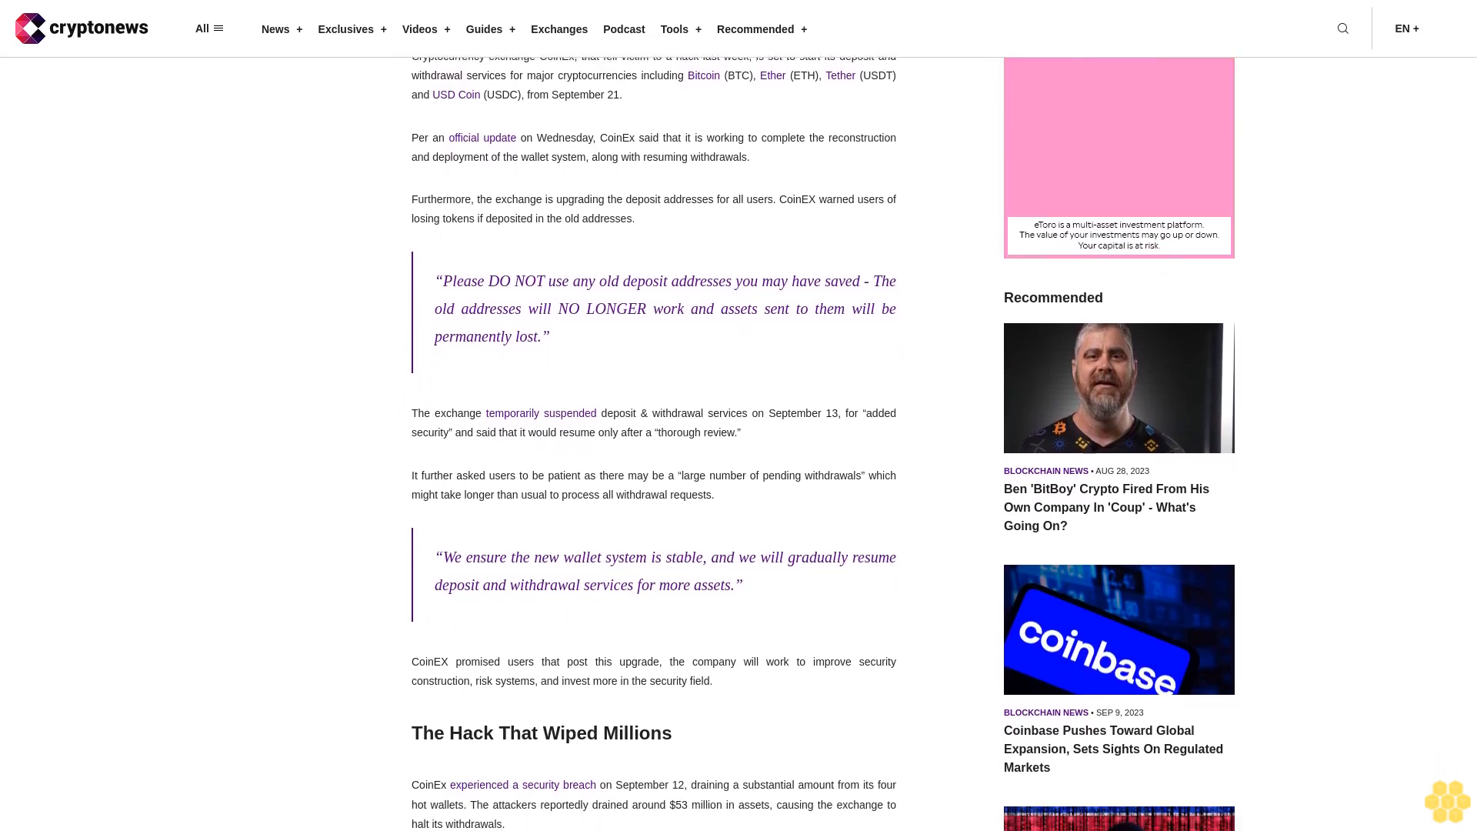
scroll("down", 3)
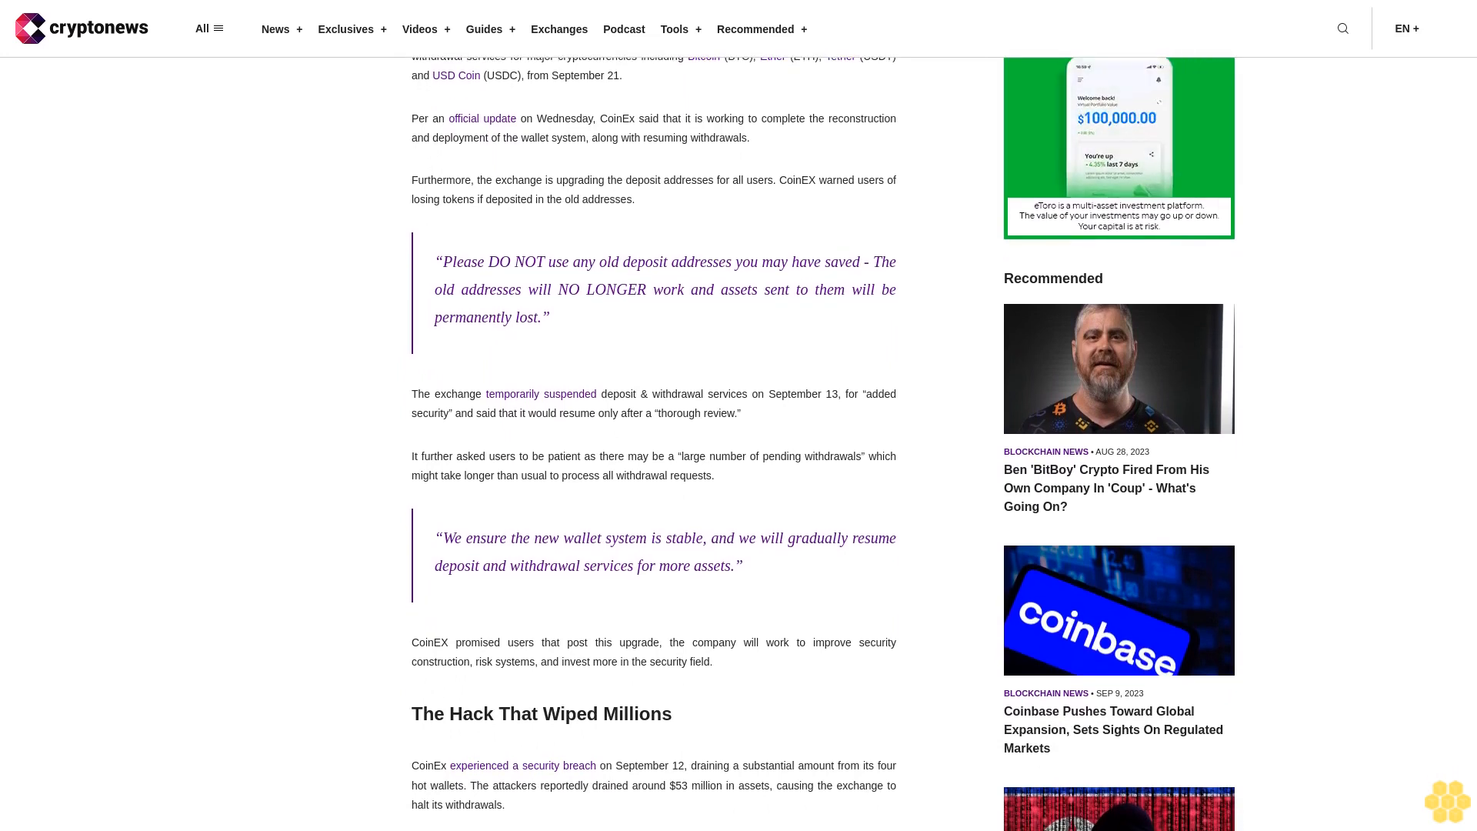
scroll("down", 3)
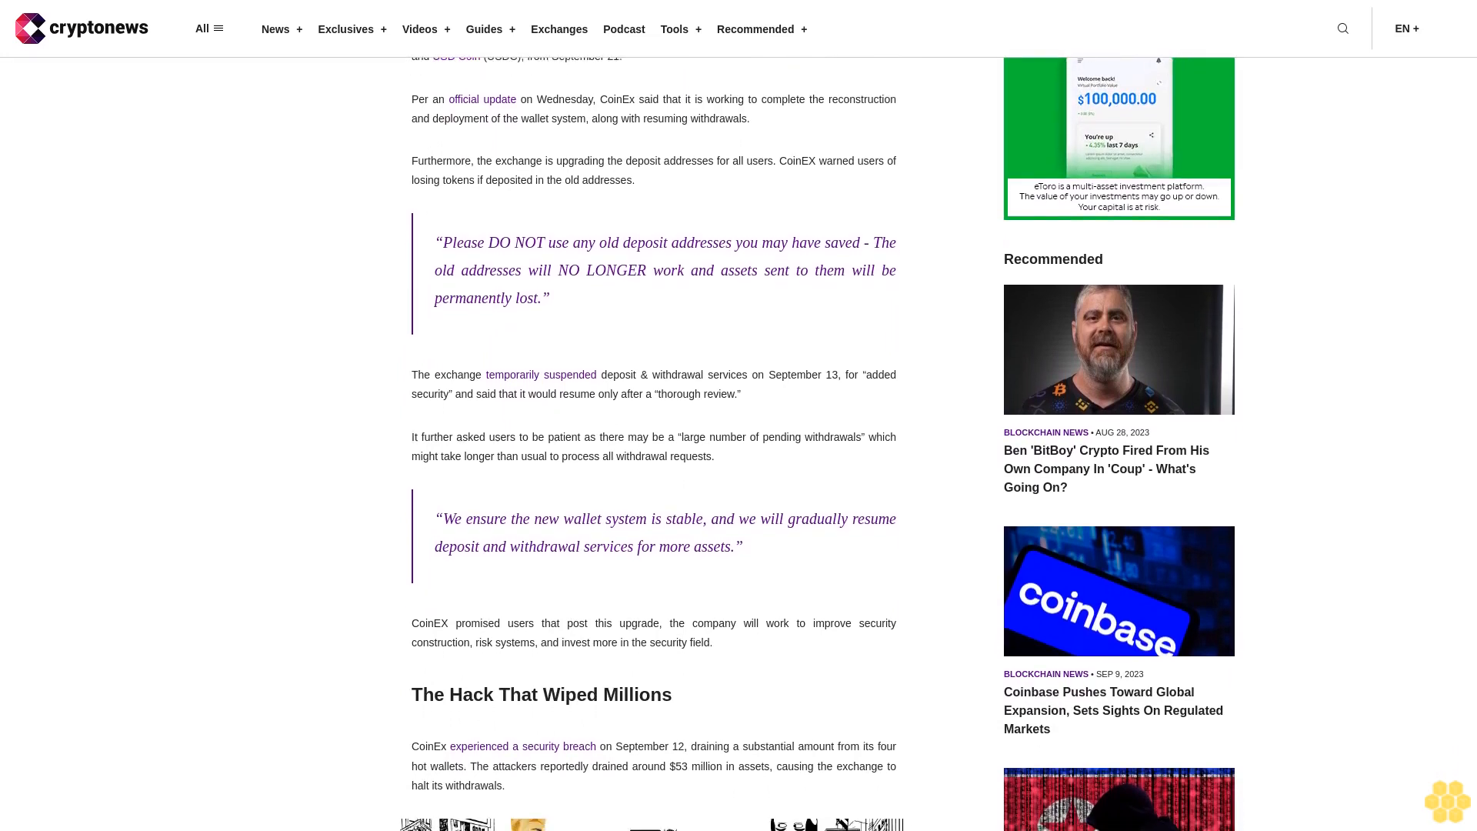
scroll("down", 3)
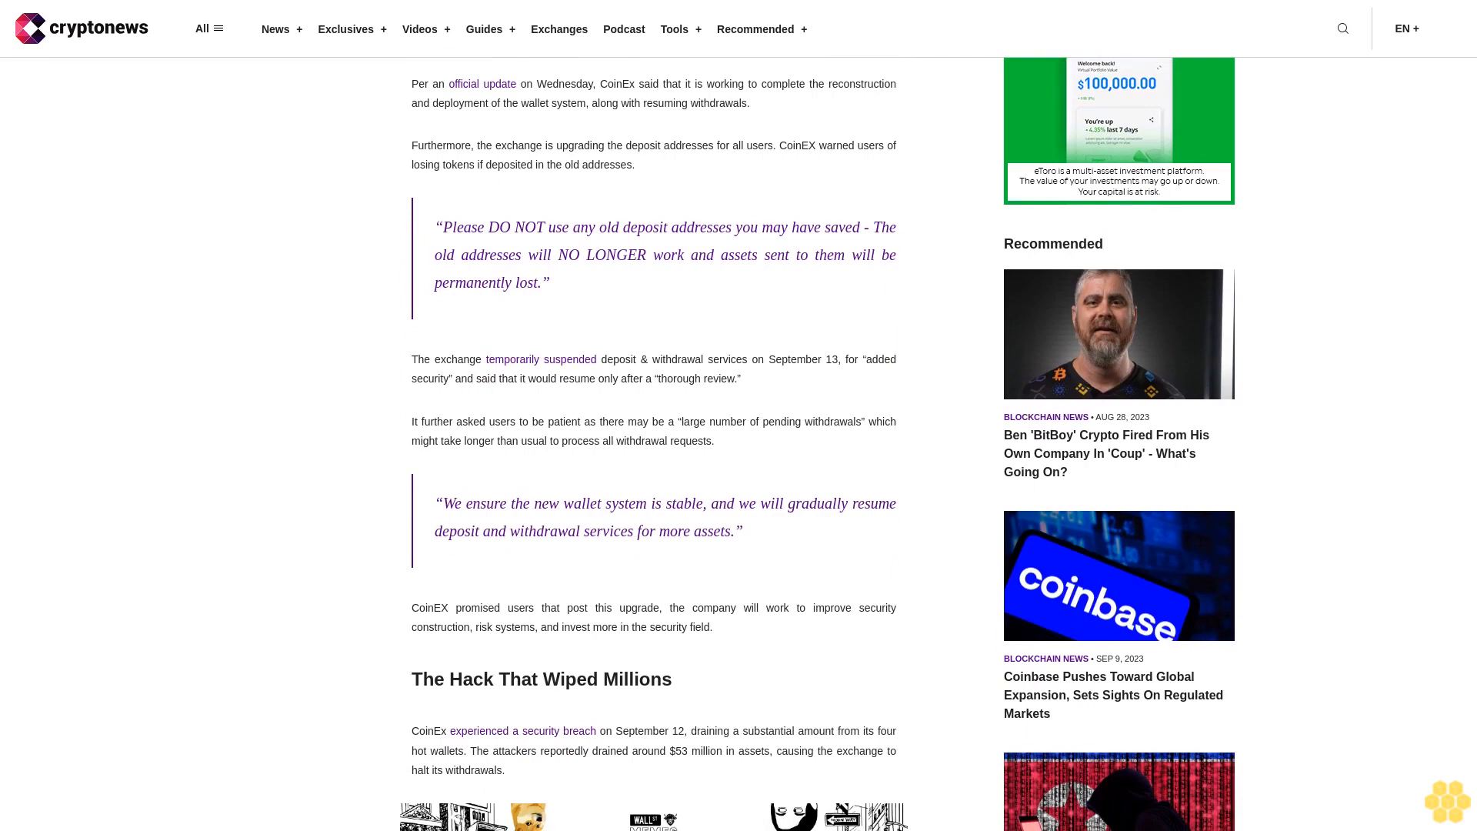
scroll("down", 3)
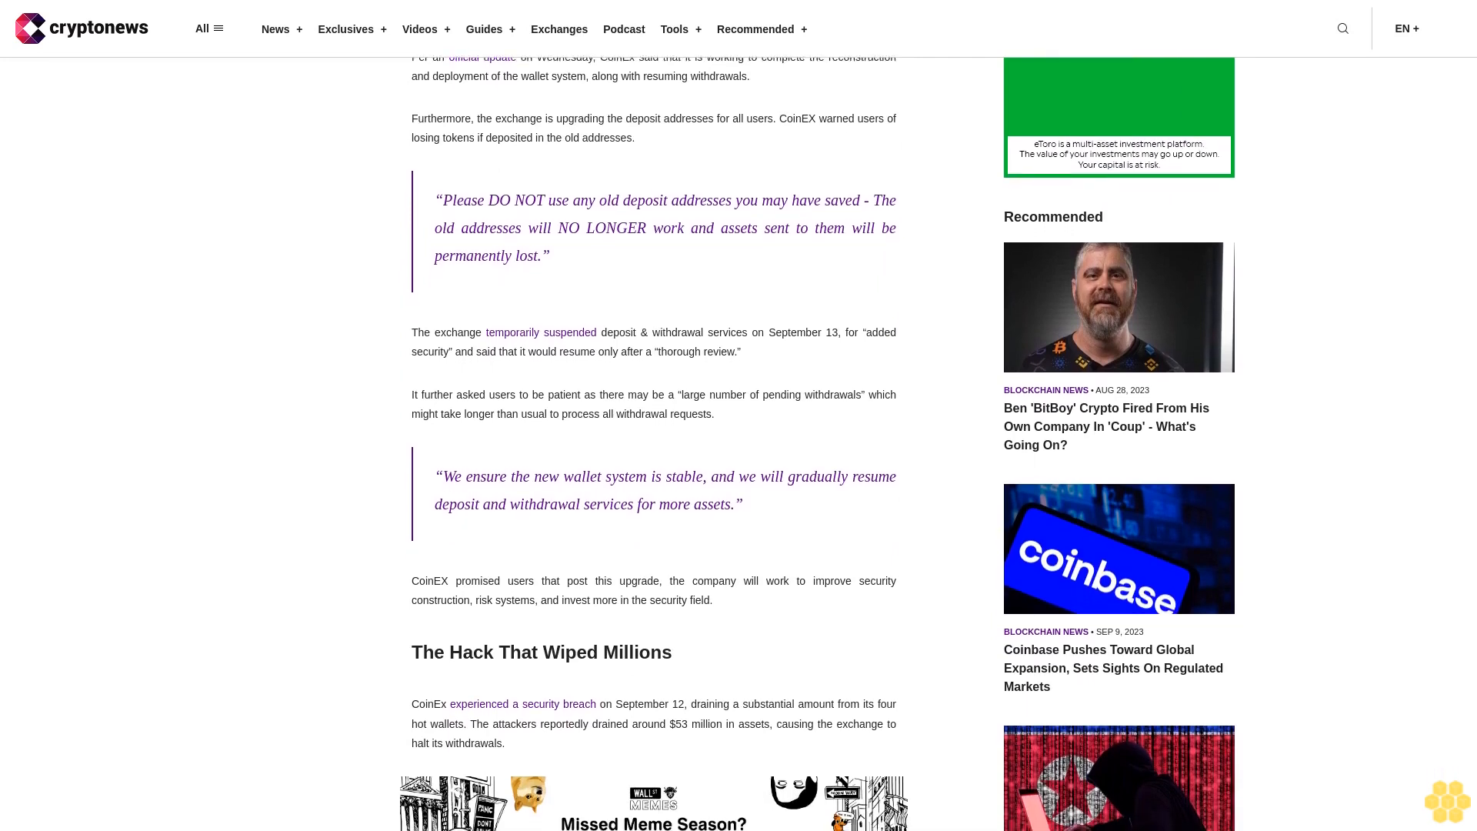
scroll("down", 3)
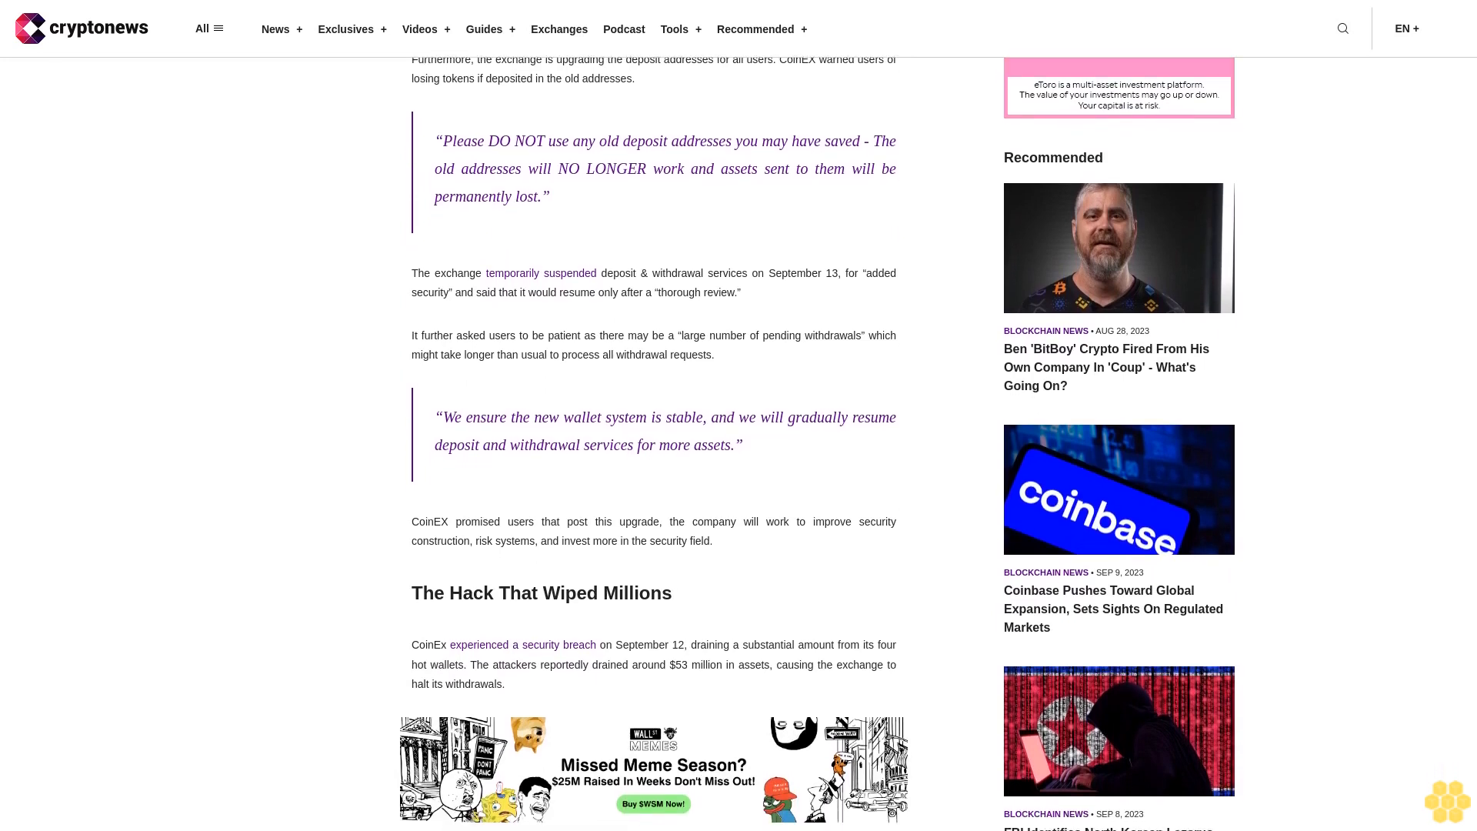
scroll("down", 3)
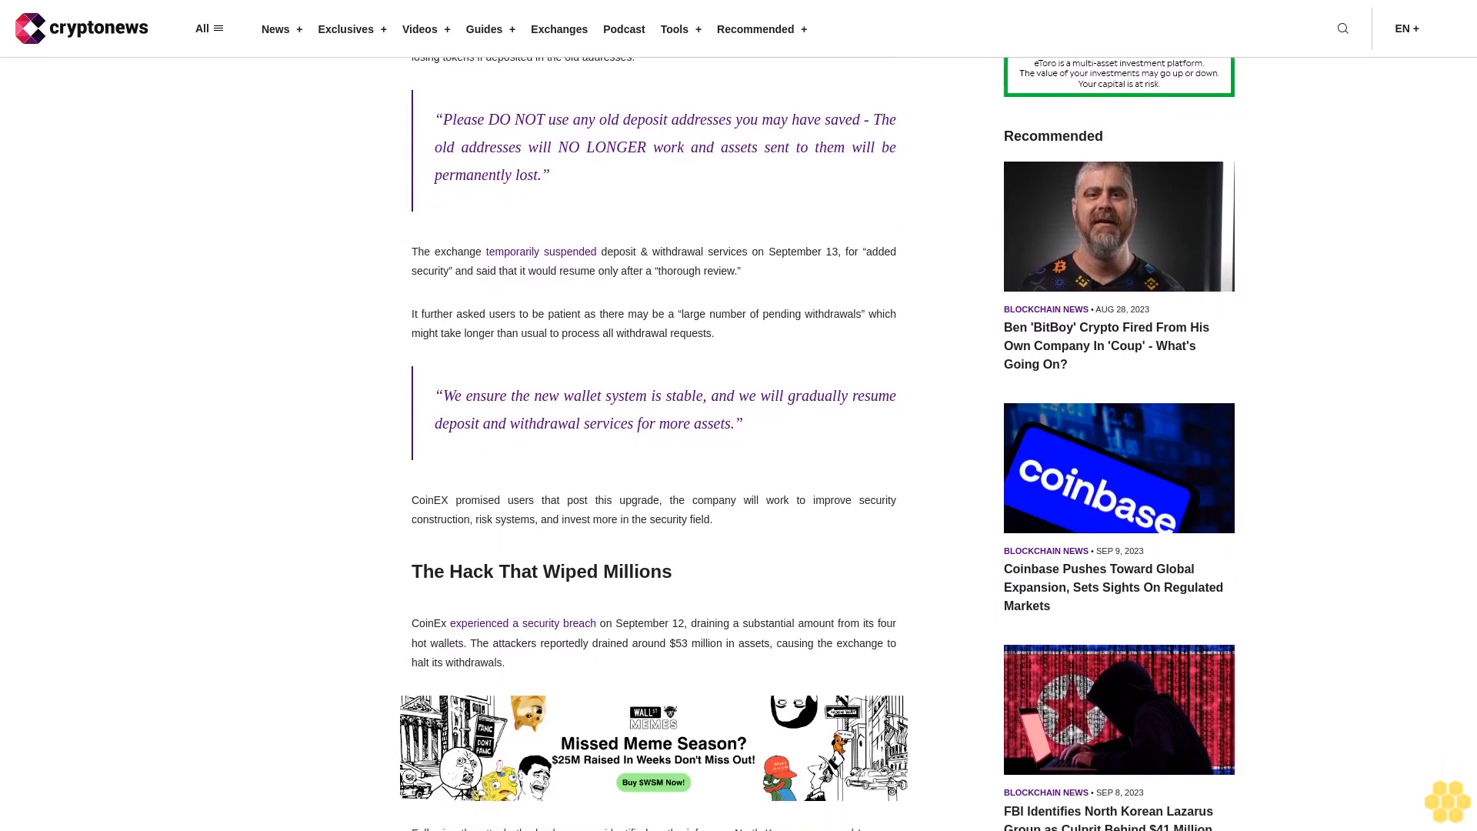
scroll("down", 3)
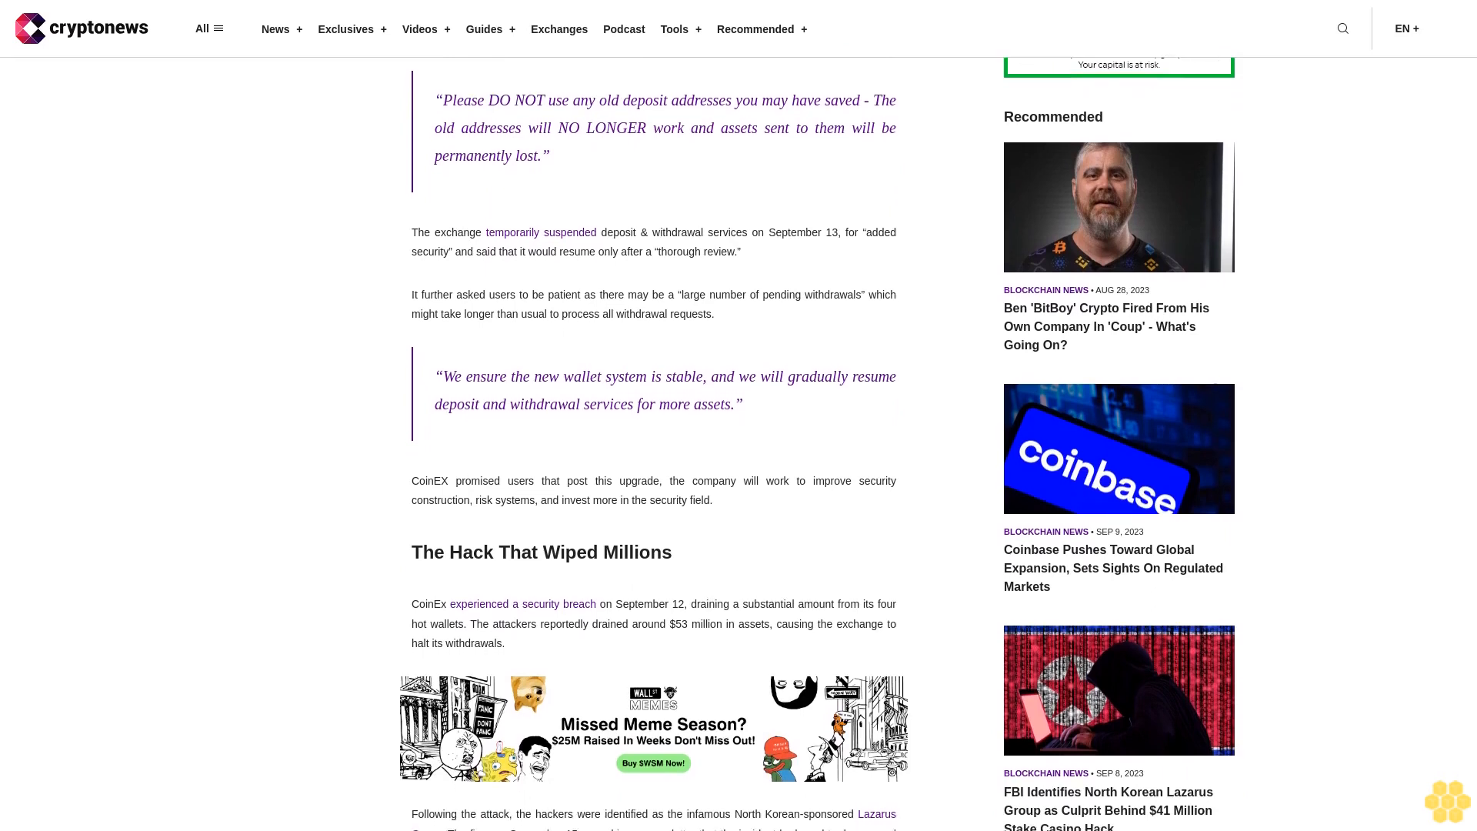
scroll("down", 3)
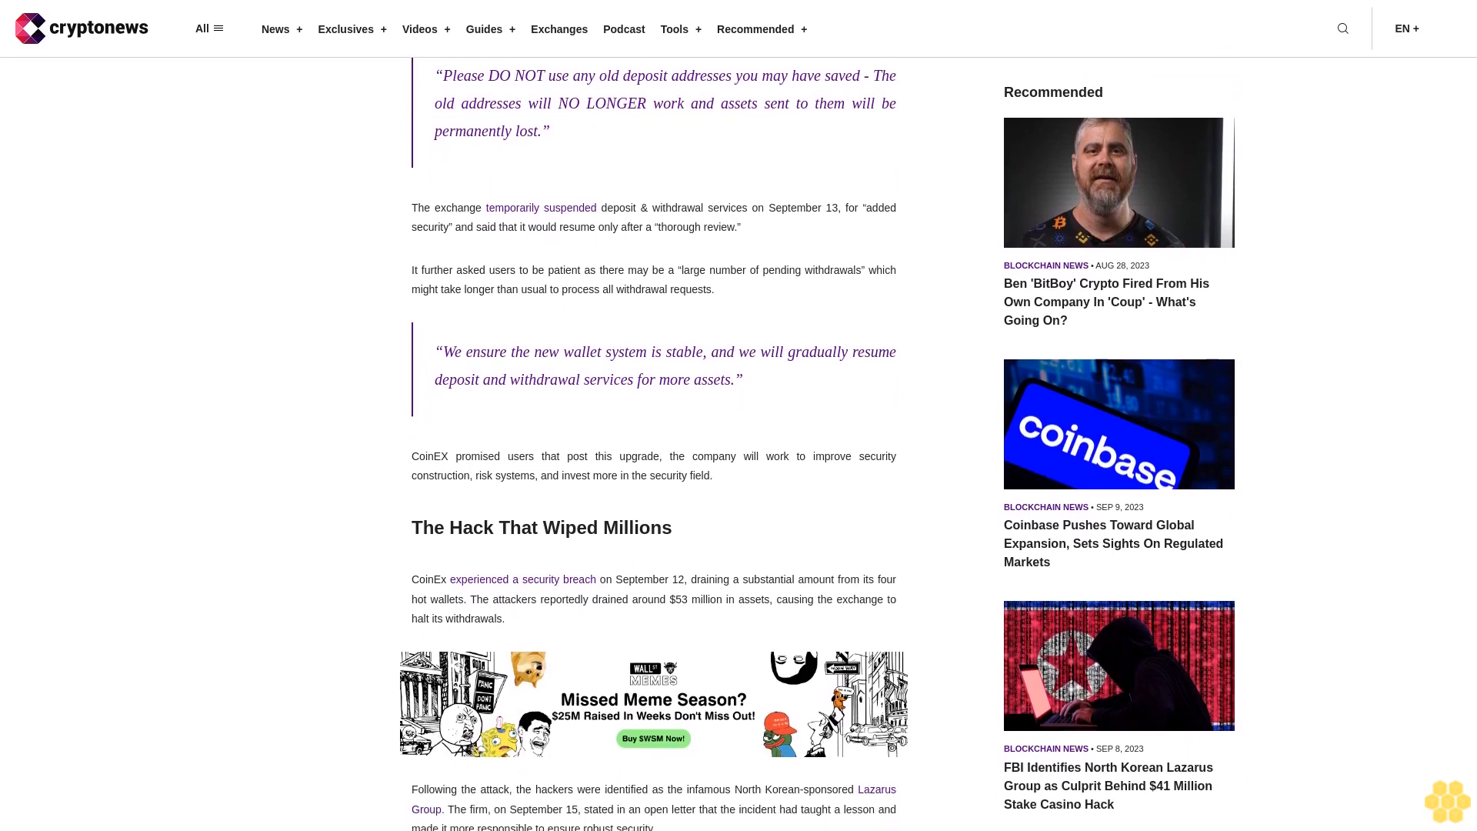
scroll("down", 3)
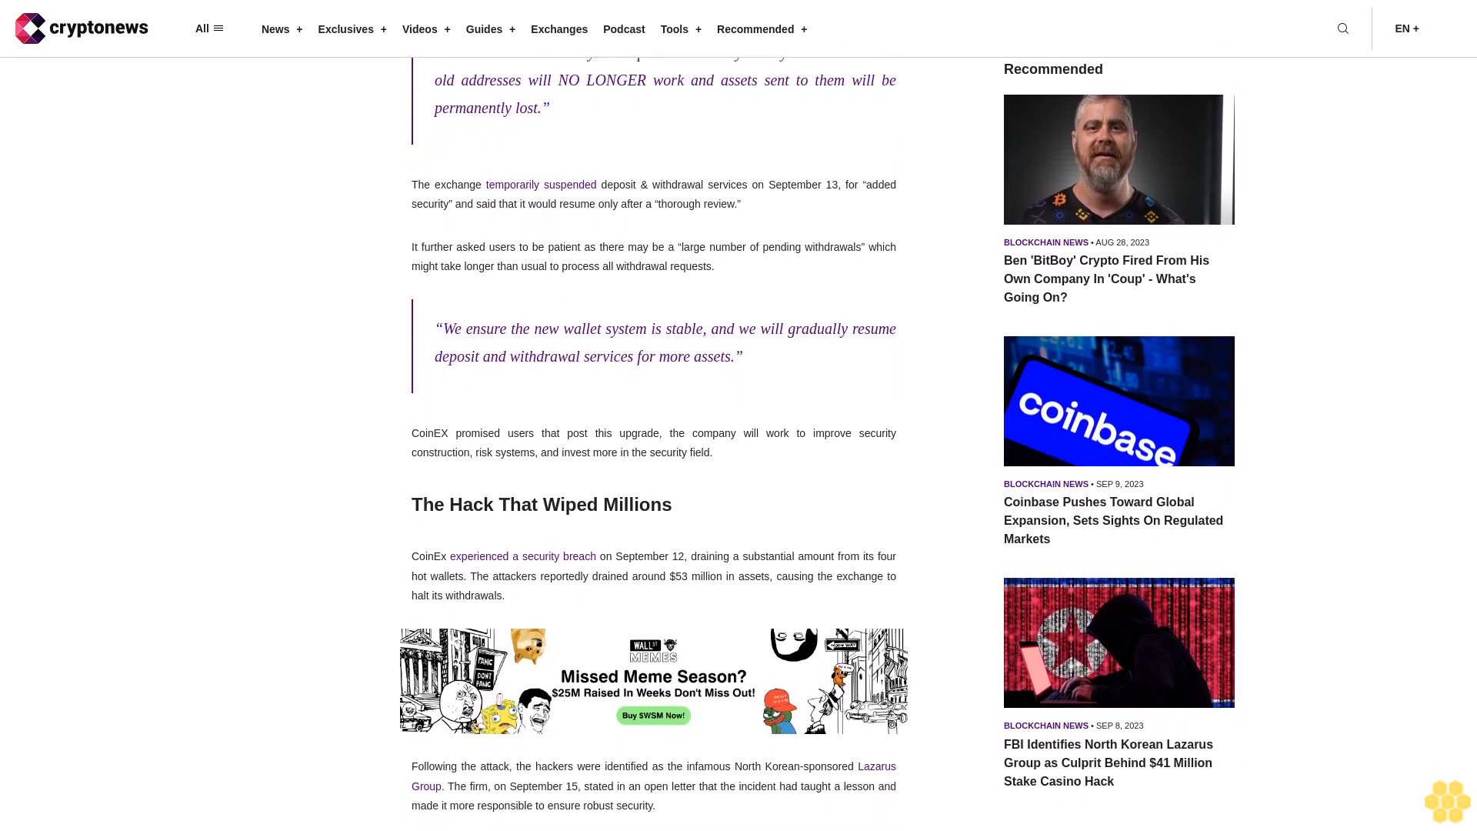
scroll("down", 3)
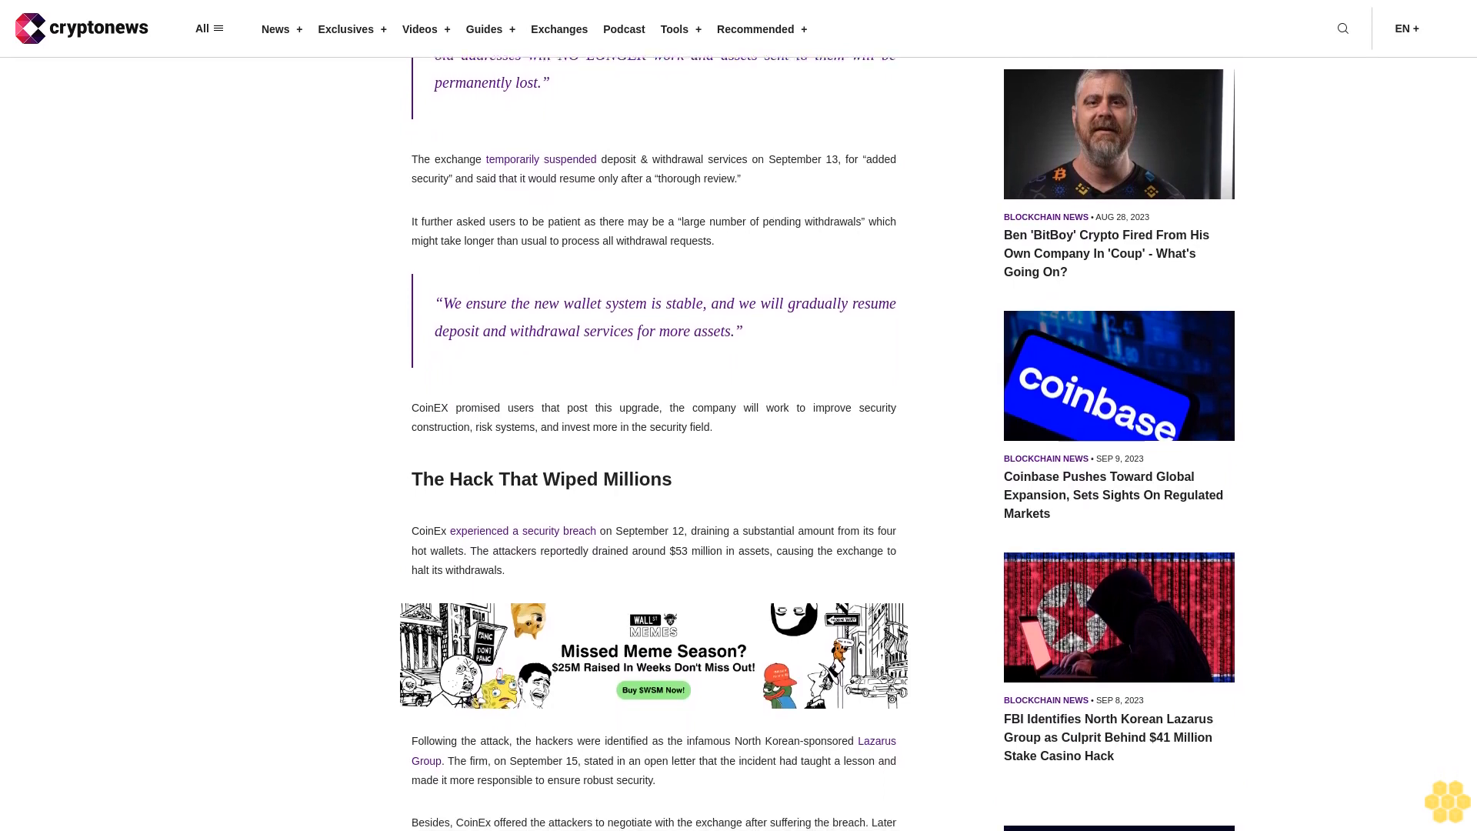
scroll("down", 3)
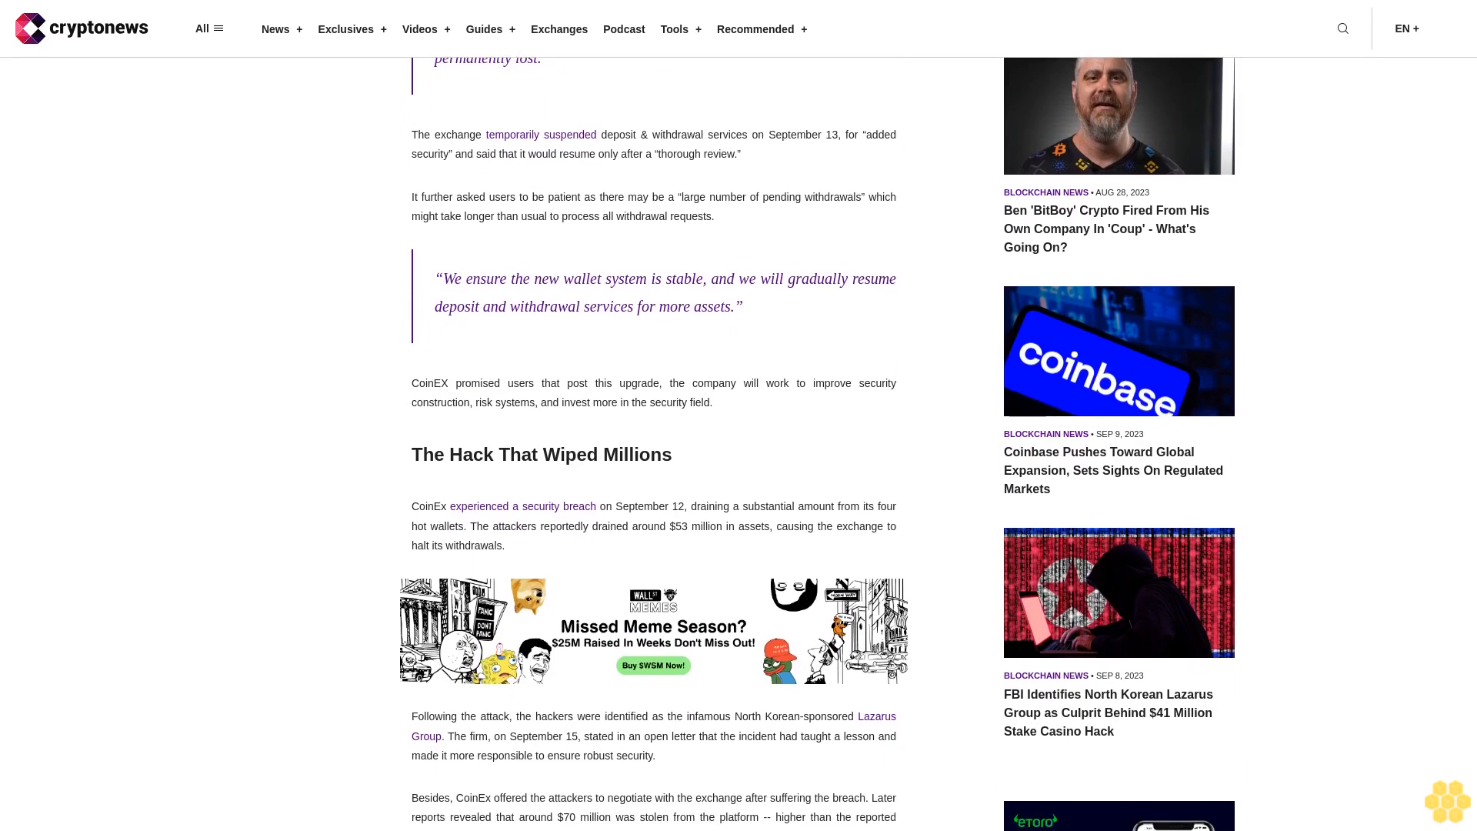
scroll("down", 3)
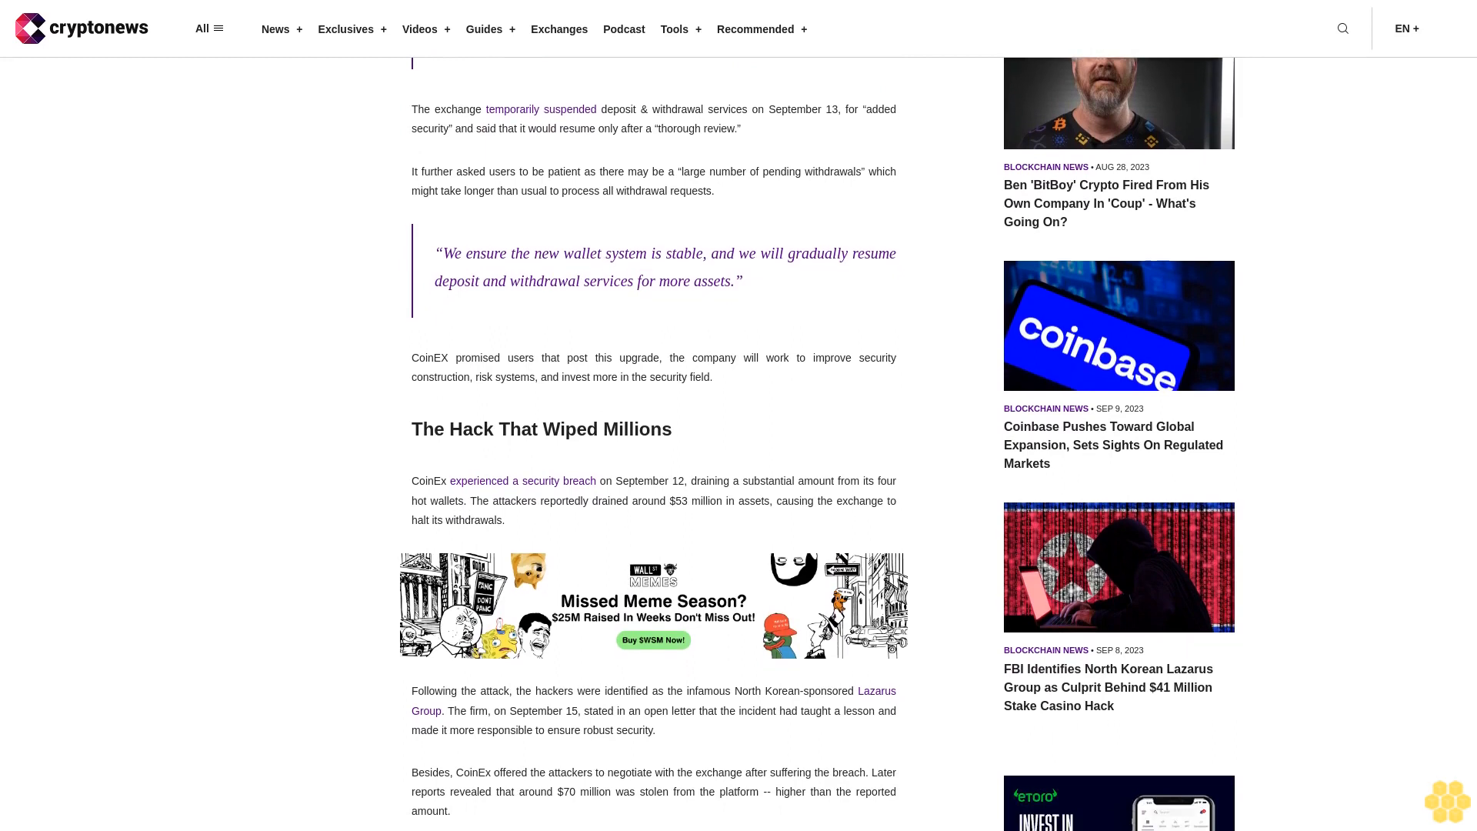
scroll("down", 3)
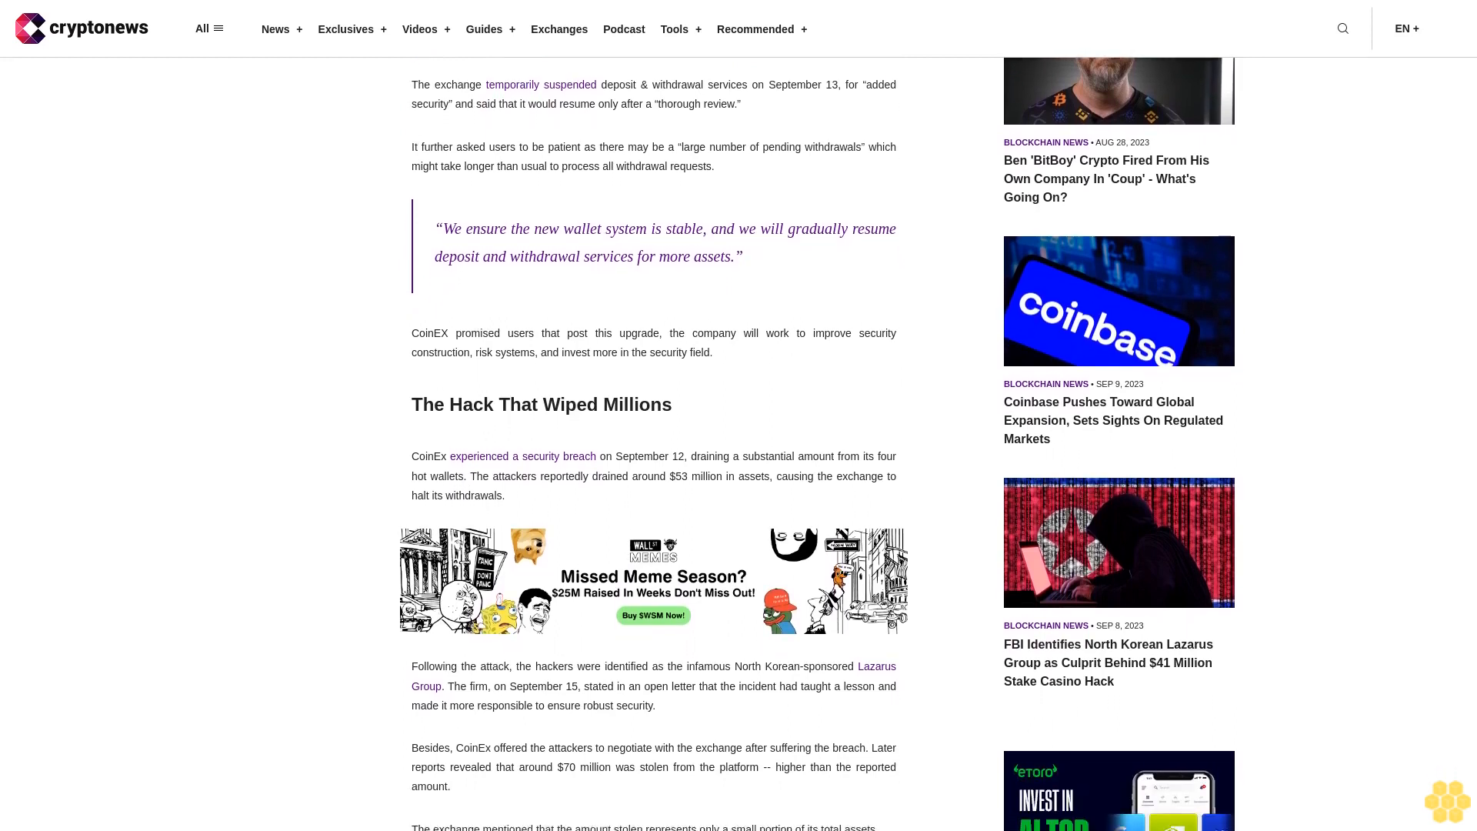
scroll("down", 3)
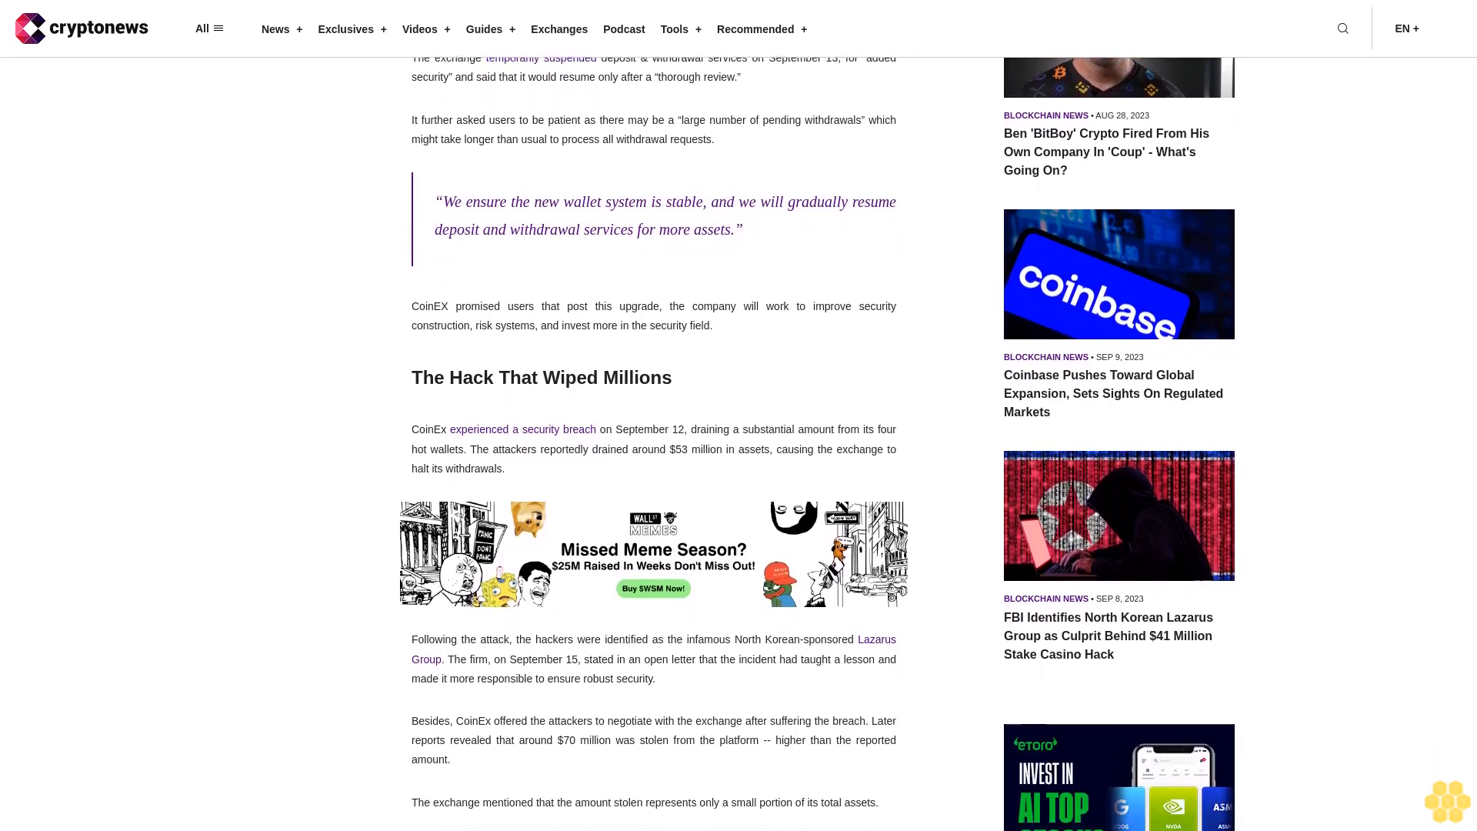
scroll("down", 3)
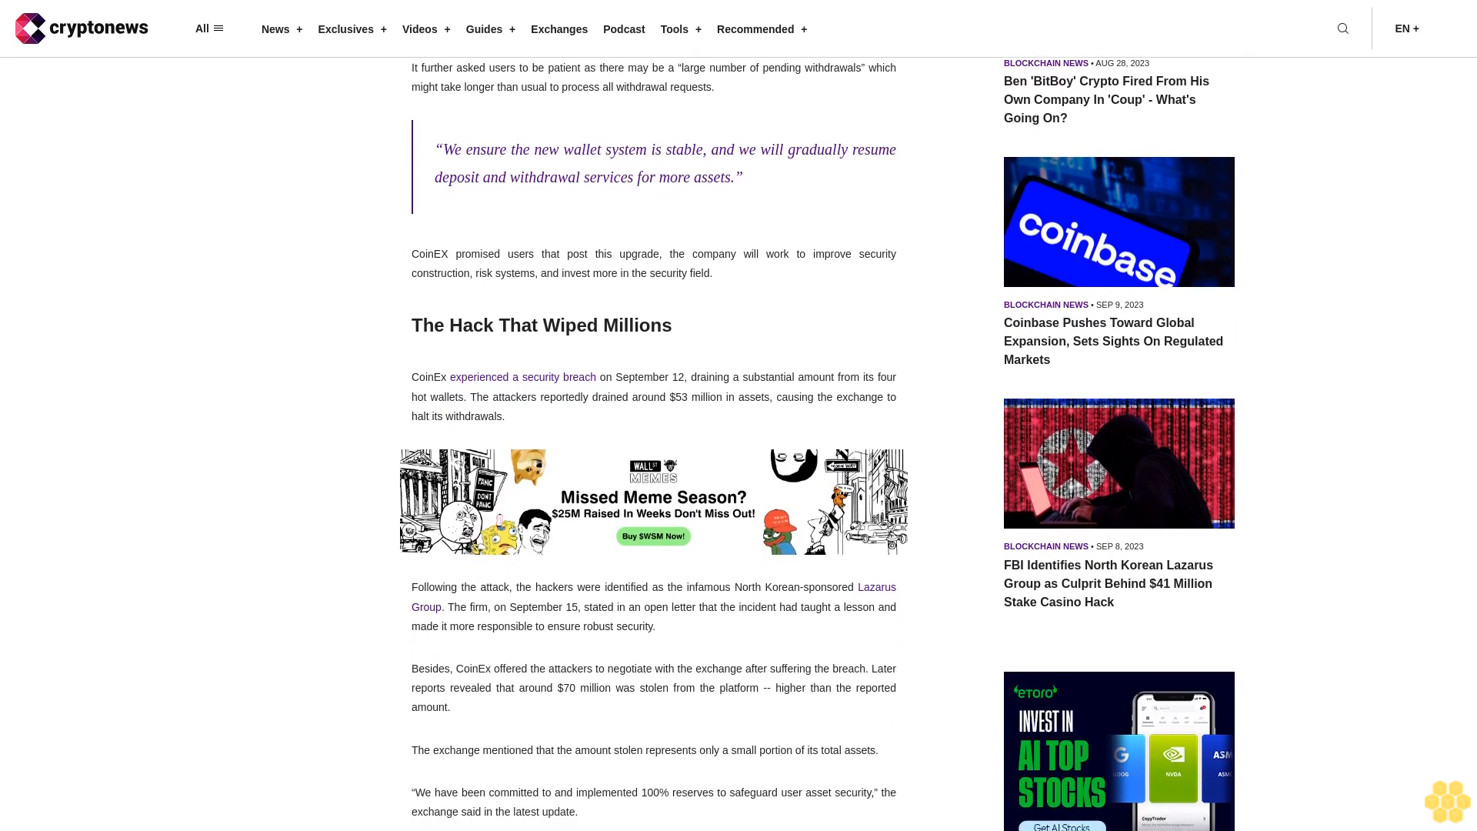
scroll("down", 3)
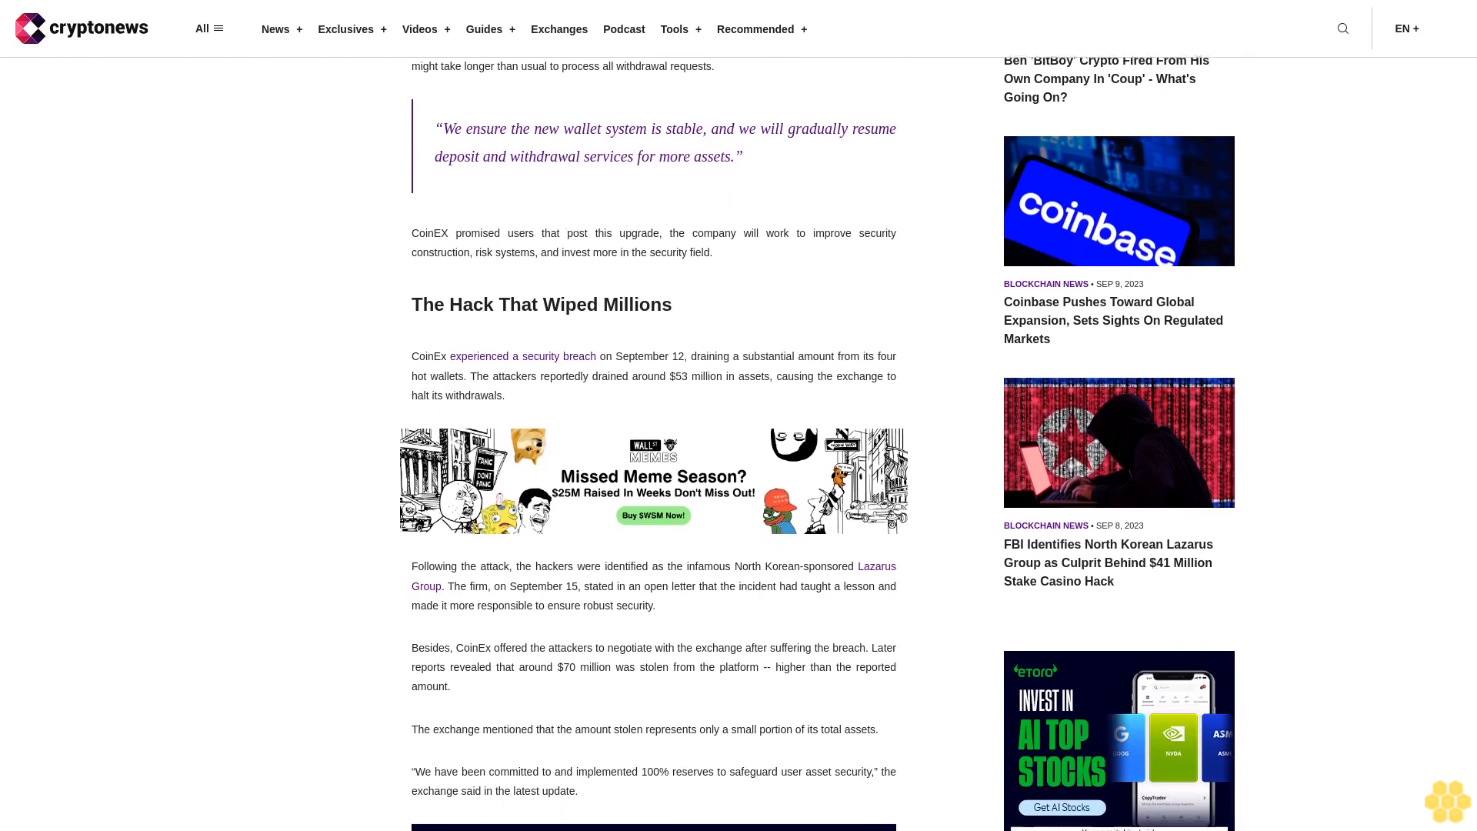
scroll("down", 3)
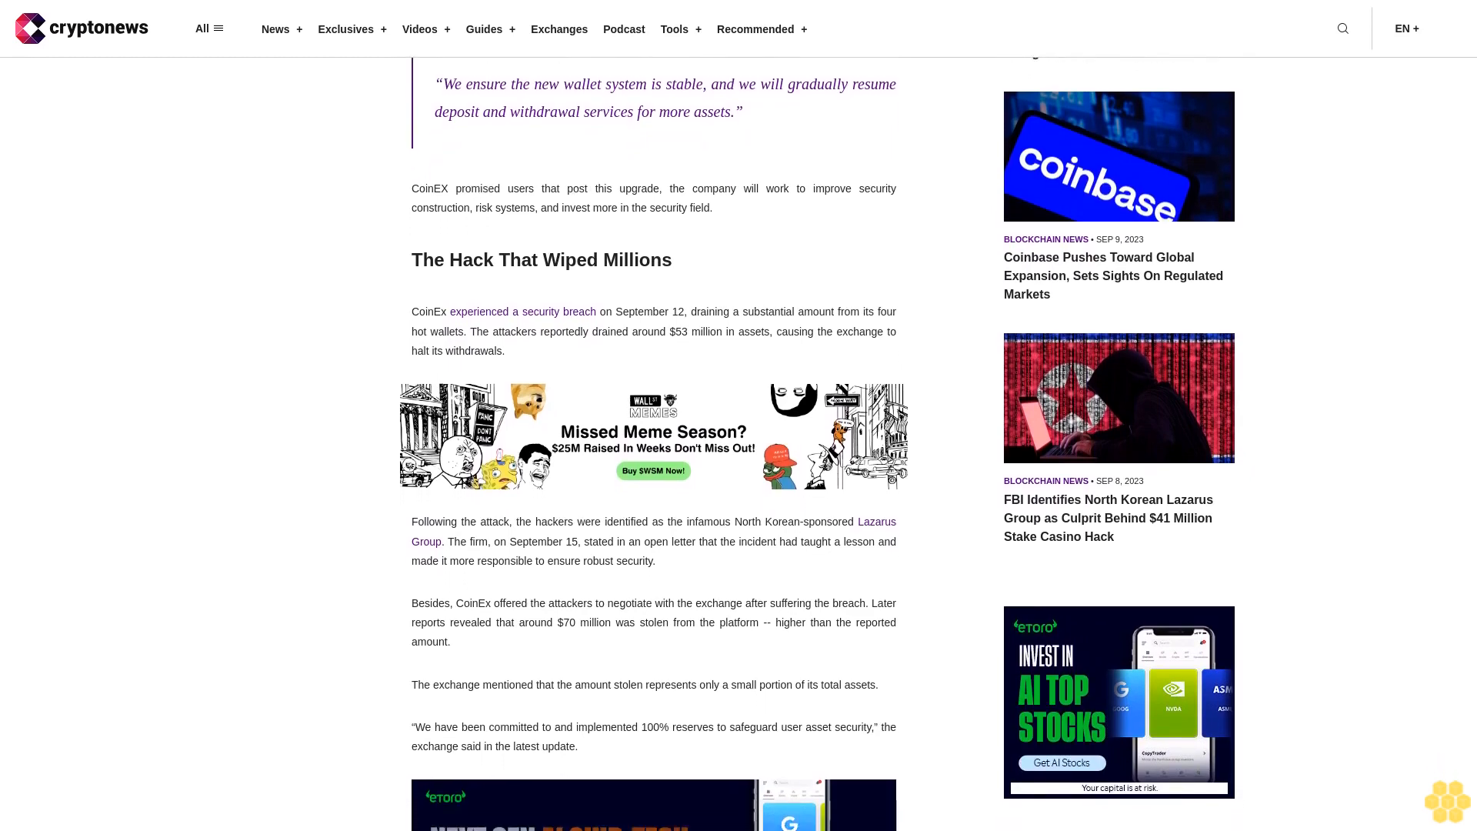
scroll("down", 3)
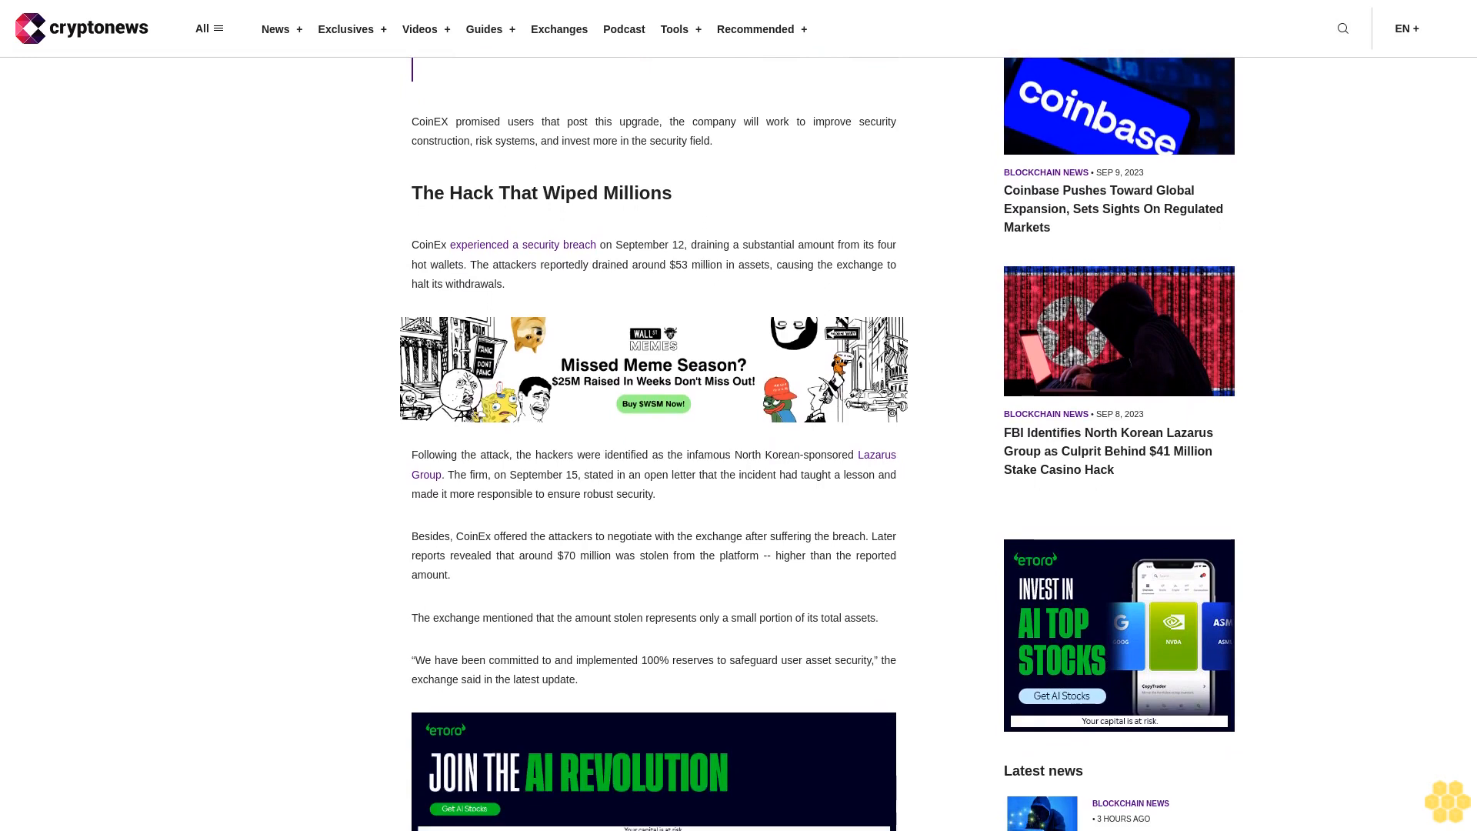
scroll("down", 3)
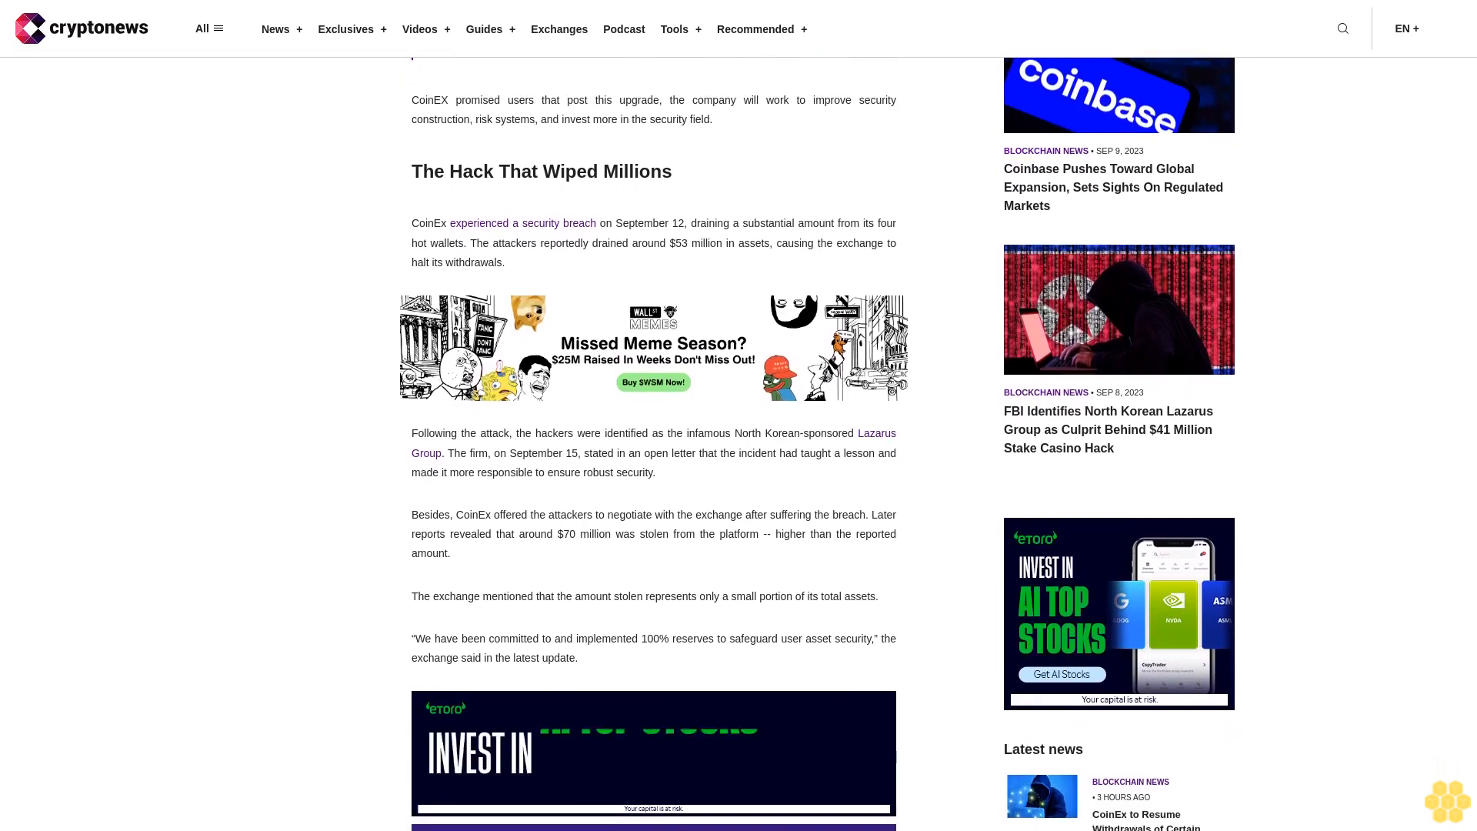